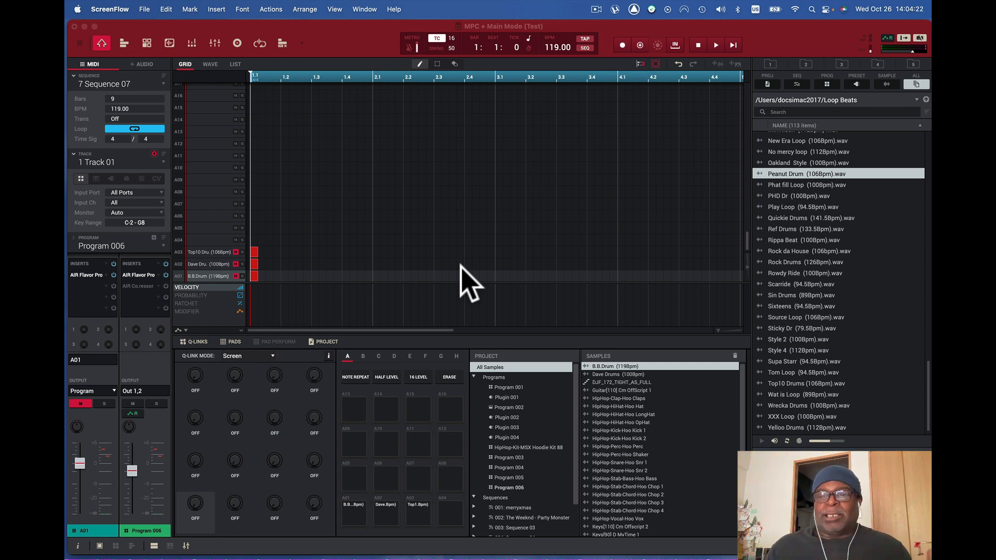
pyautogui.moveTo(514, 276)
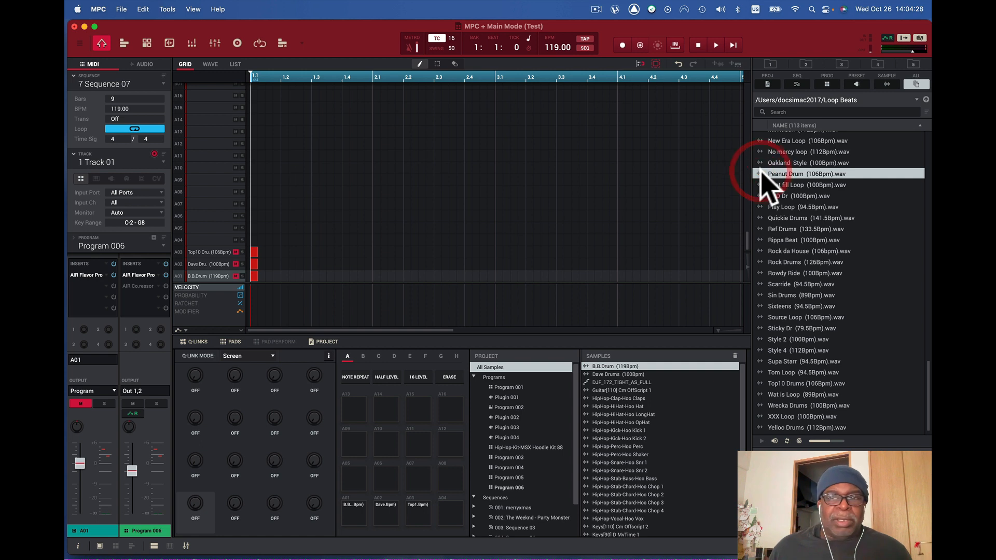
# Load Peanut Drum (106bpm).wav onto pad A04 of Program 006
pyautogui.click(807, 163)
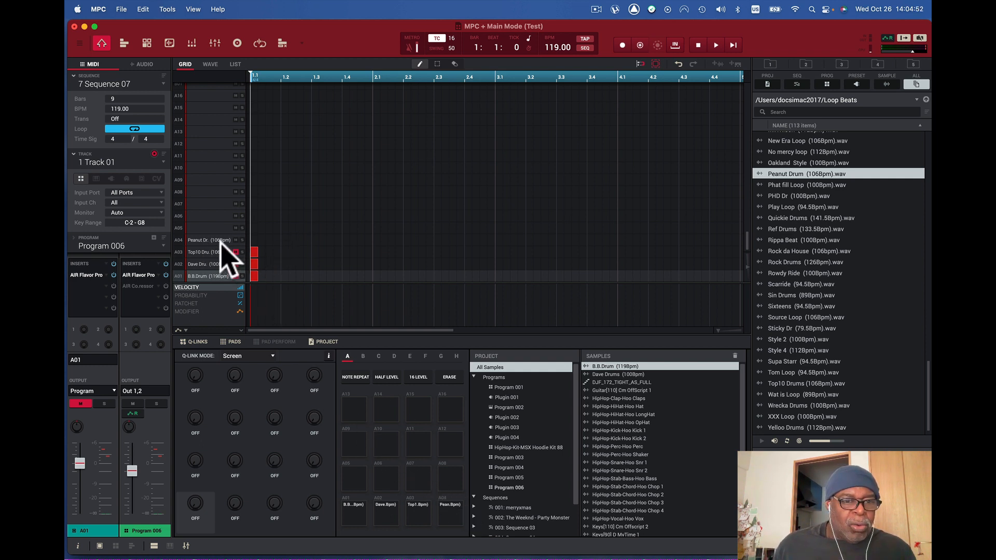
pyautogui.moveTo(222, 263)
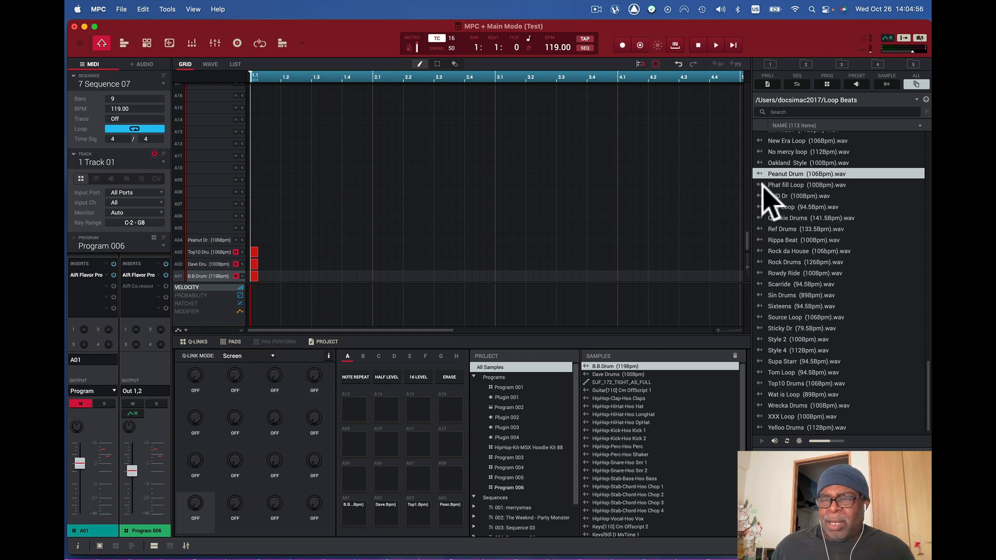
pyautogui.moveTo(365, 314)
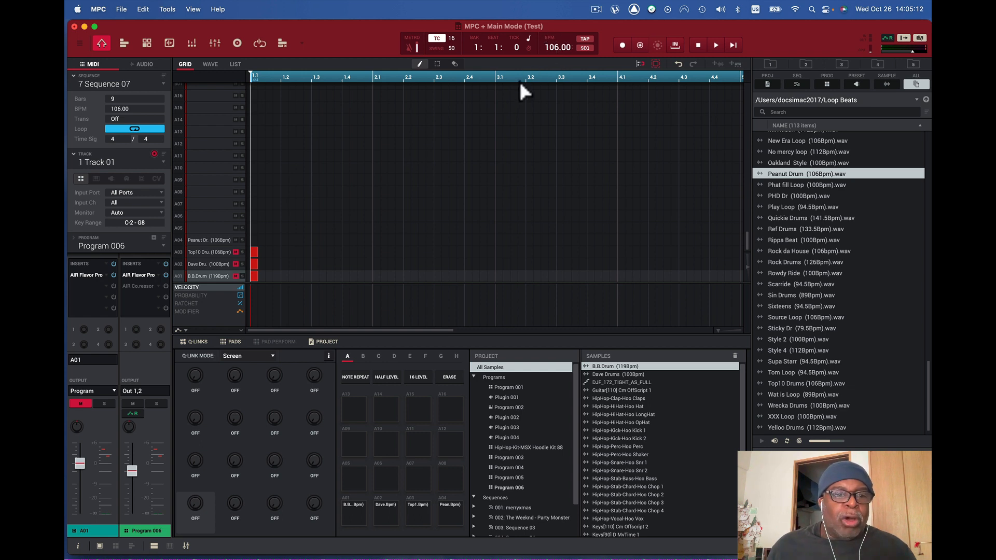
pyautogui.moveTo(190, 254)
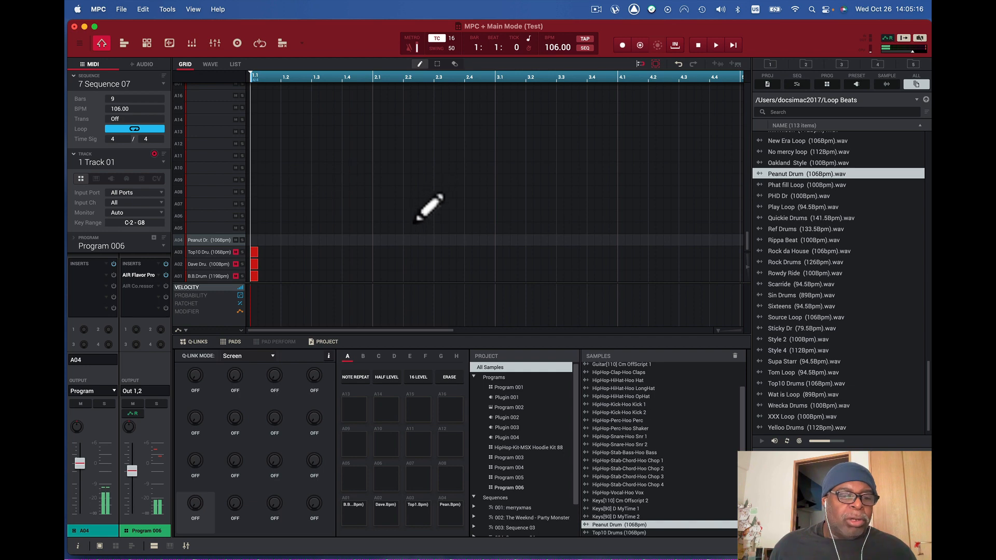
pyautogui.moveTo(358, 260)
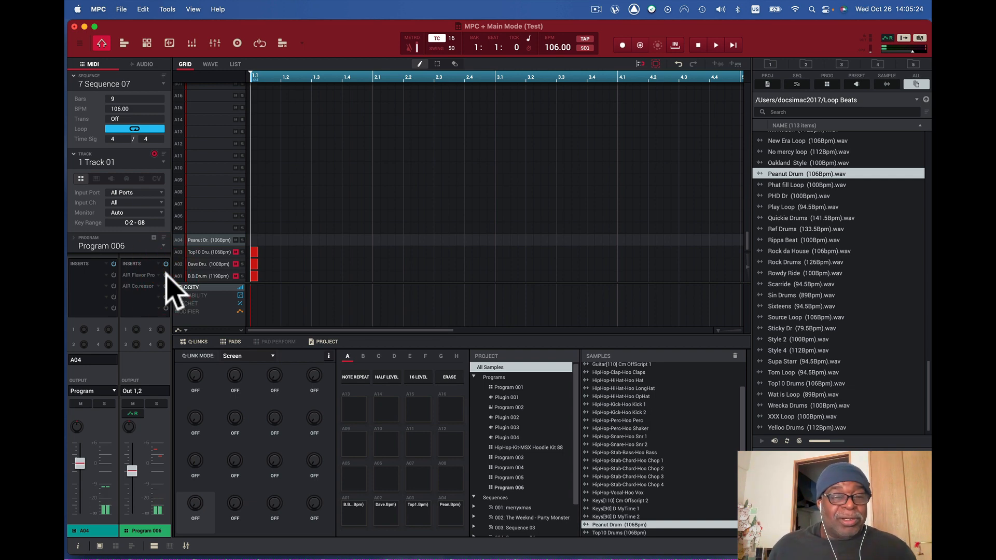
pyautogui.moveTo(174, 60)
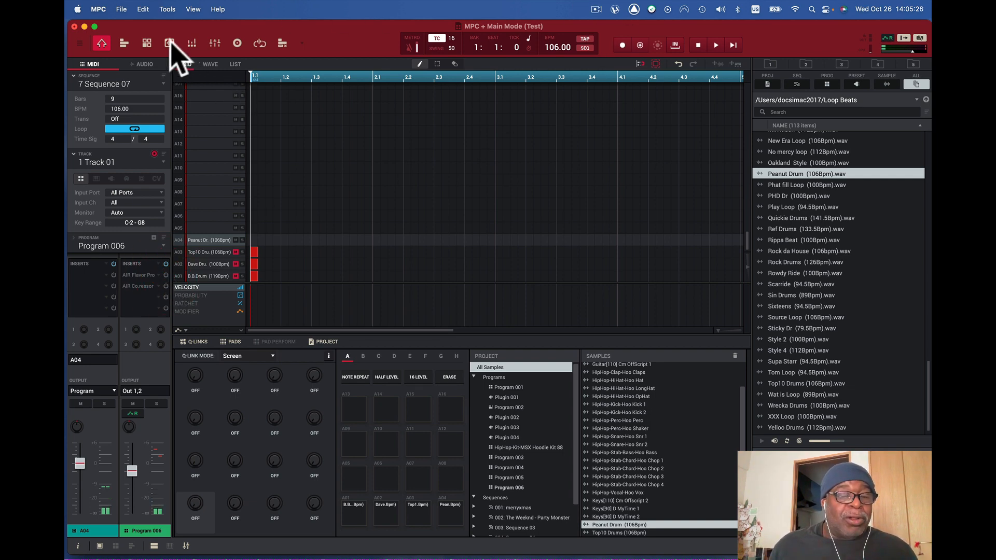
# Move the Peanut Drum sample start to about 10177, just before the first drum hit
pyautogui.click(169, 44)
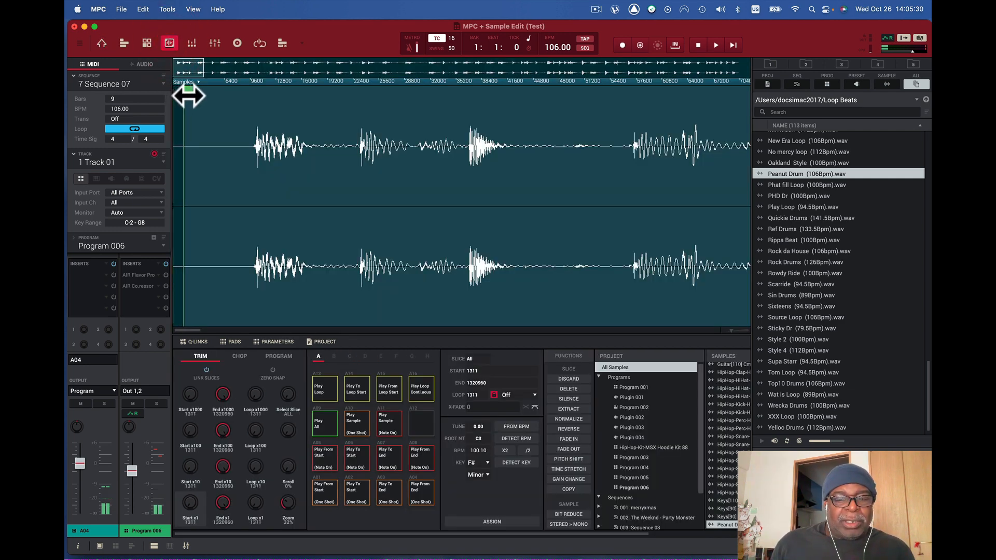
pyautogui.moveTo(191, 96); pyautogui.dragTo(245, 105)
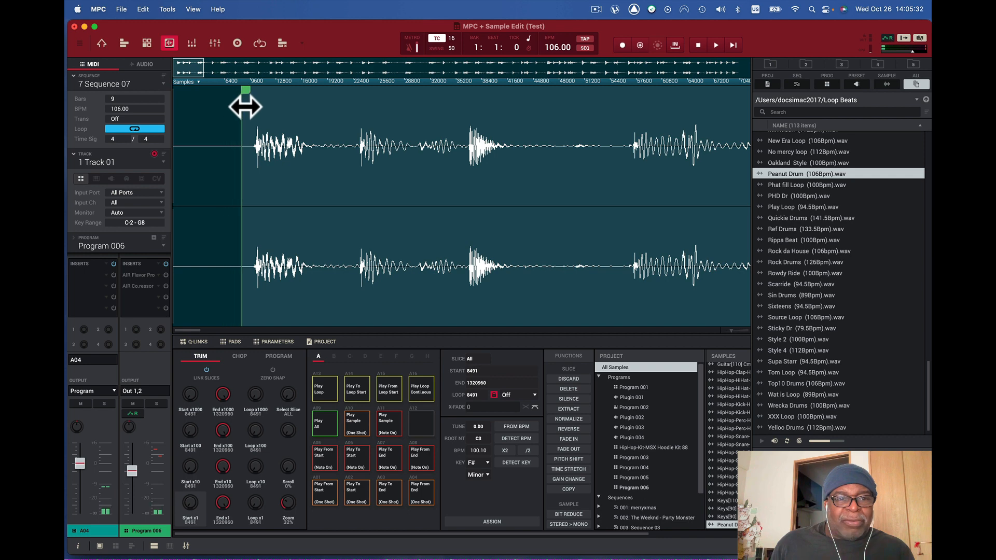
pyautogui.moveTo(247, 90); pyautogui.dragTo(258, 90)
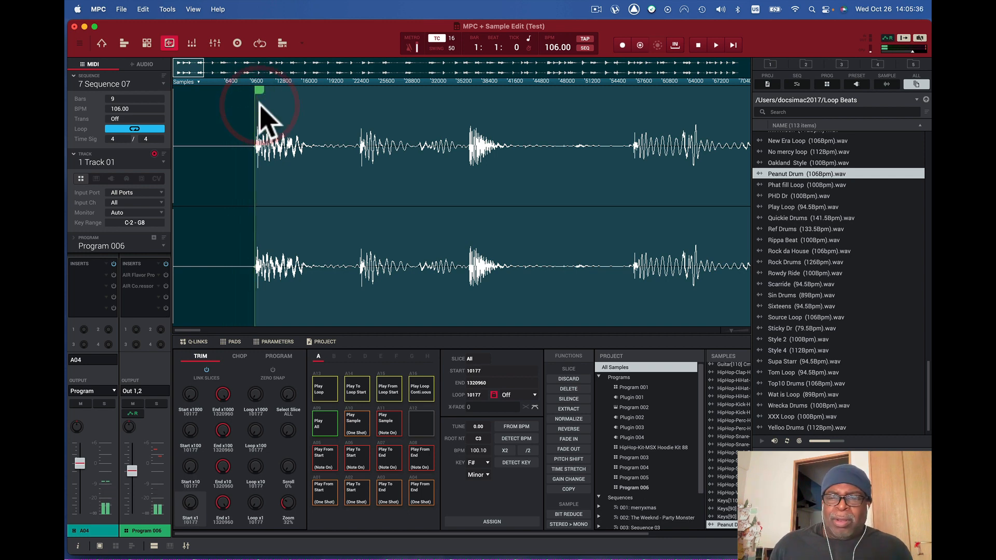
pyautogui.moveTo(635, 279)
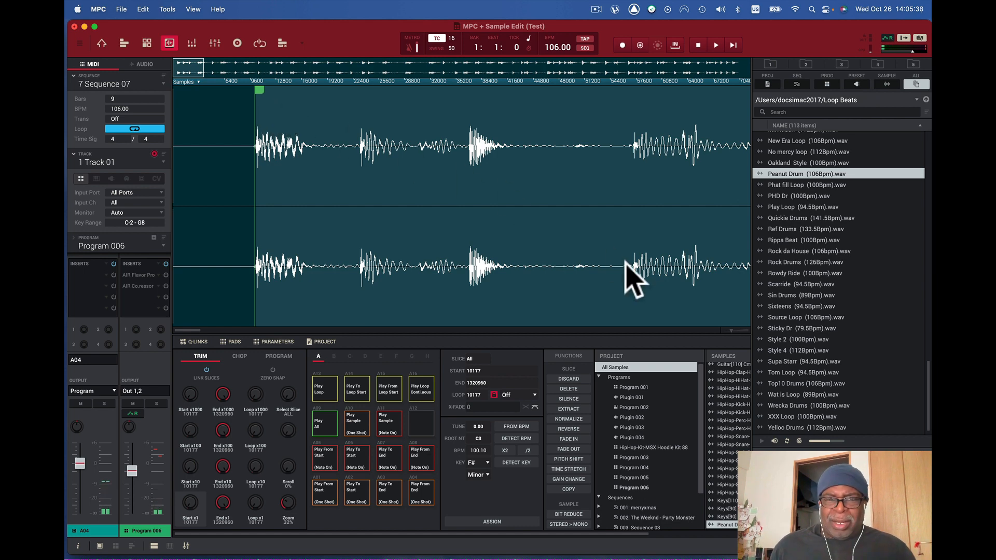
pyautogui.moveTo(105, 51)
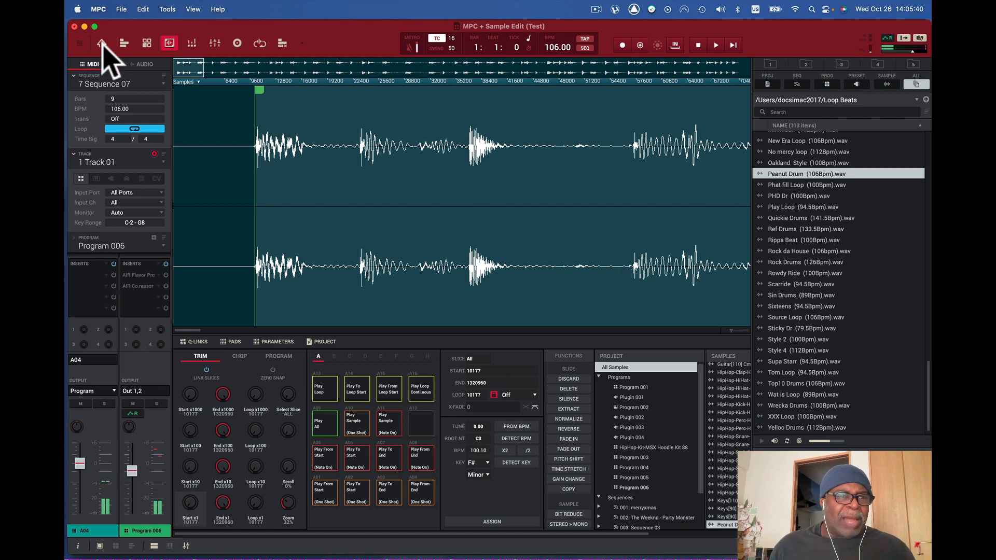
# Place a Peanut Drum note on row A04 at bar 1 and bring up the AIR Flavor Pro insert
pyautogui.click(101, 44)
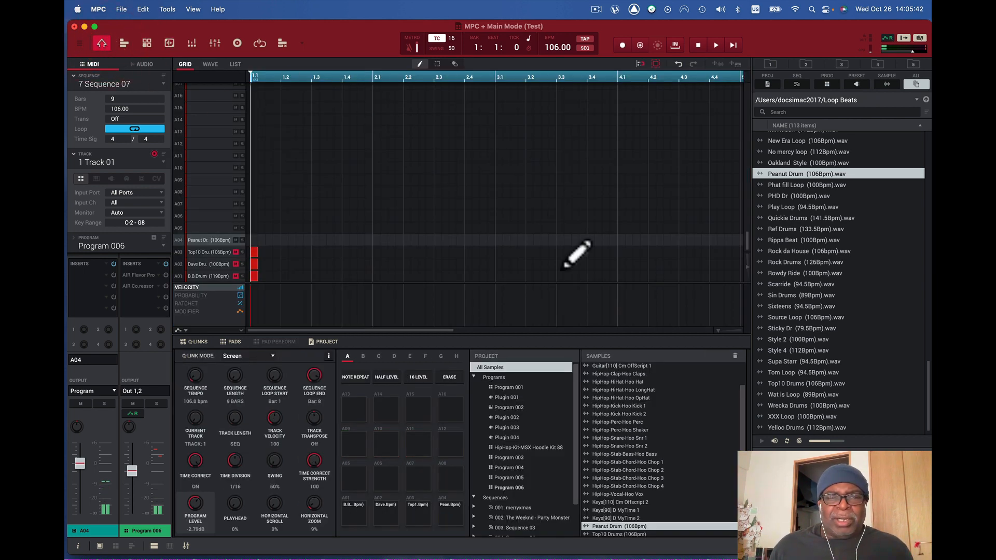
pyautogui.moveTo(746, 86)
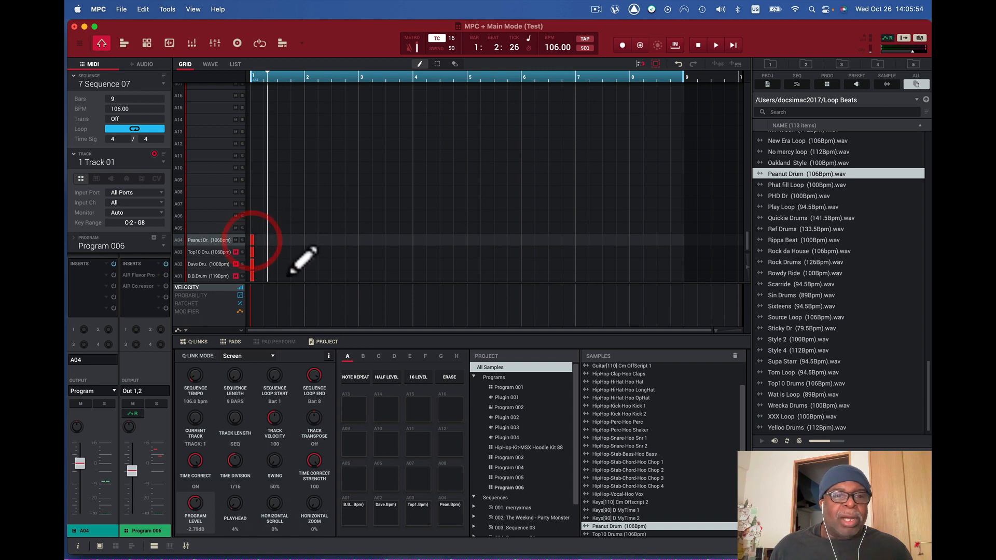
pyautogui.click(714, 44)
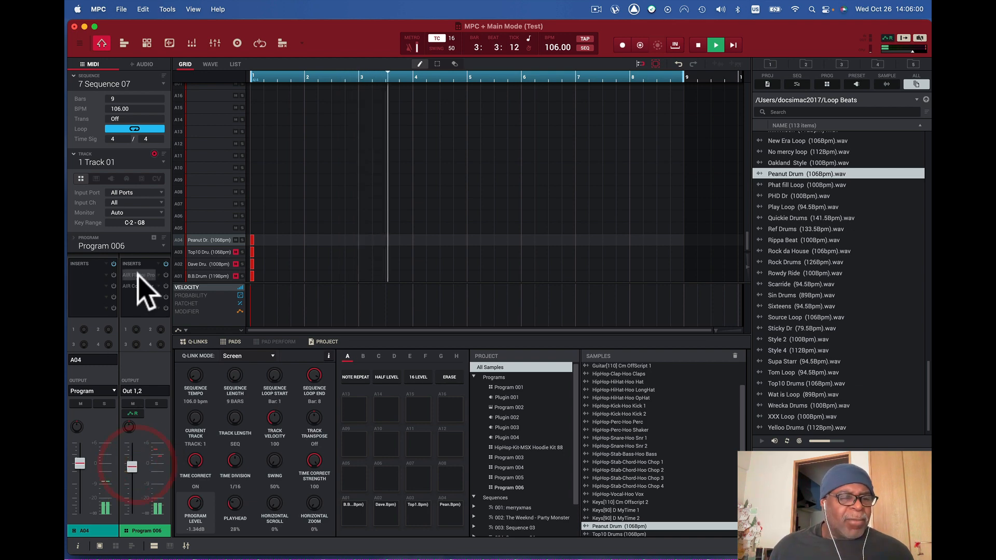
pyautogui.click(140, 274)
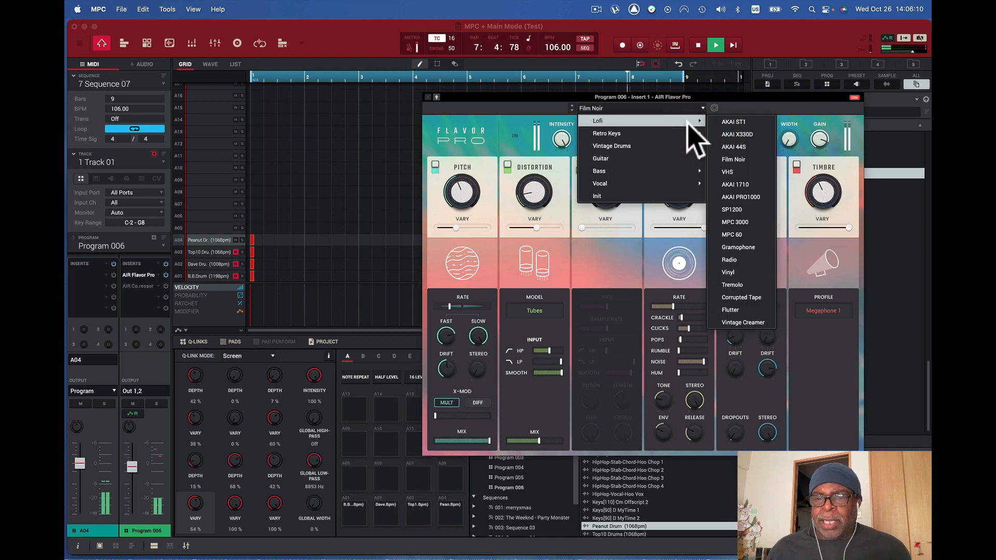
# Load the SP1200 Lofi preset in AIR Flavor Pro on Program 006
pyautogui.click(731, 209)
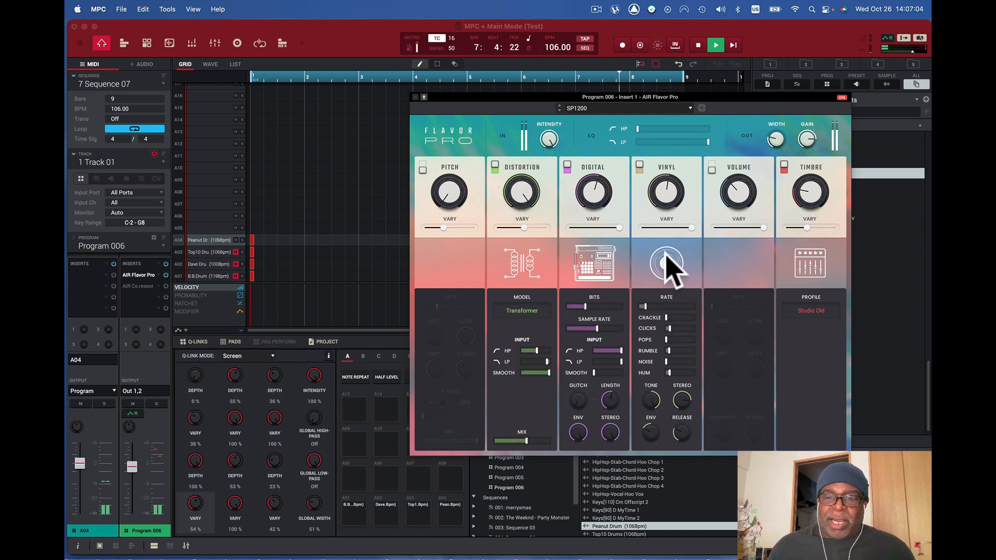
# Adjust the SP1200 preset's Vinyl module controls while the loop plays
pyautogui.moveTo(667, 264); pyautogui.dragTo(667, 273)
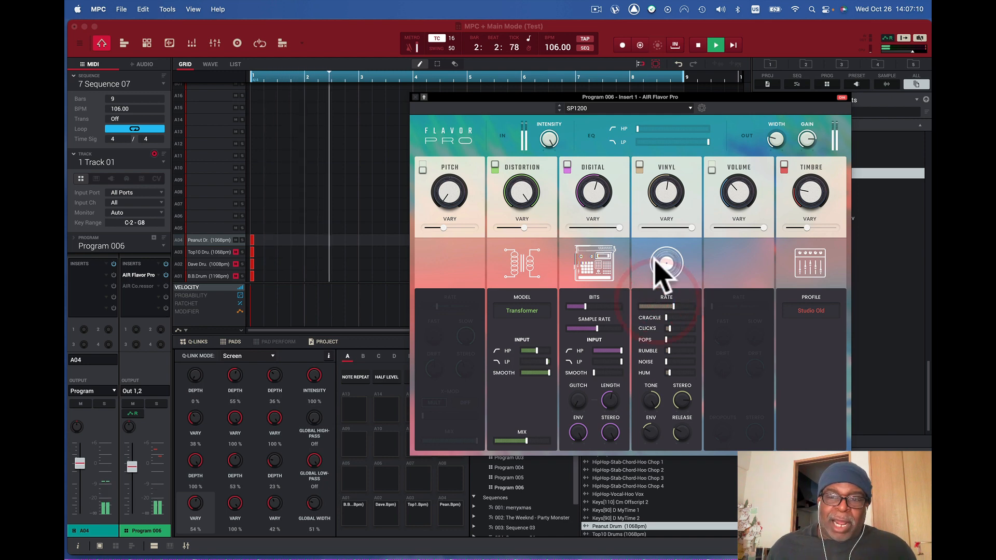
pyautogui.moveTo(666, 264); pyautogui.dragTo(666, 283)
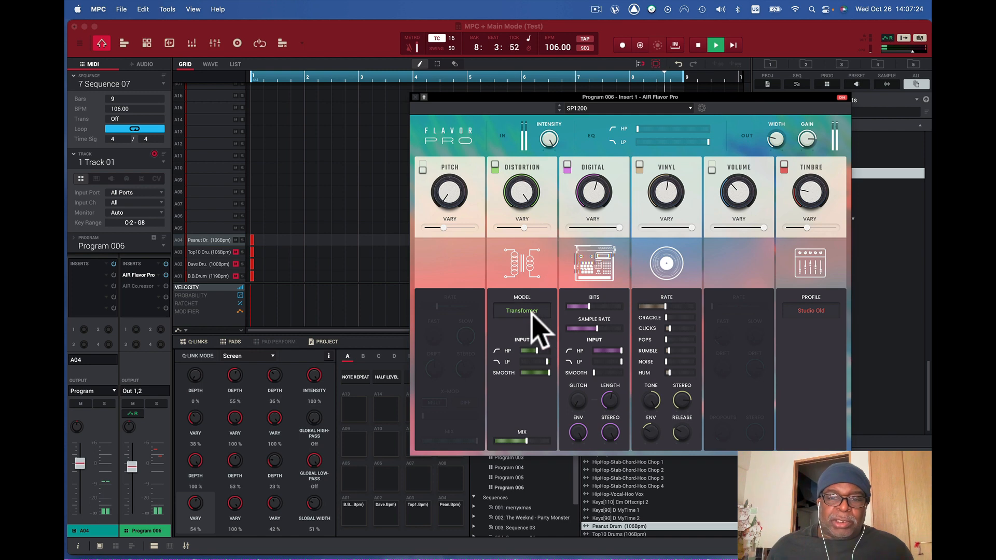
# Audition the Amp Classic, Amp Heavy, Tubes and Vinyl distortion models
pyautogui.click(522, 311)
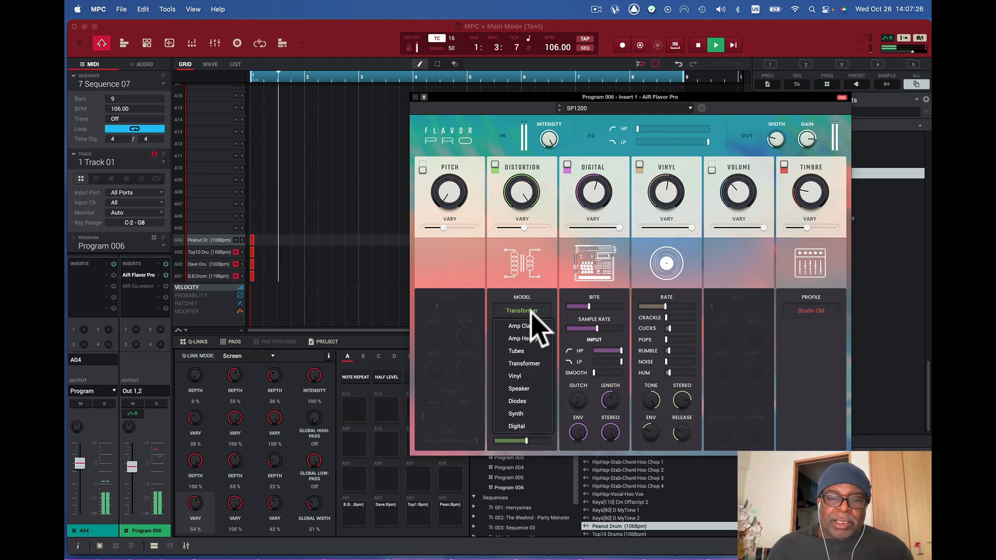
pyautogui.click(517, 325)
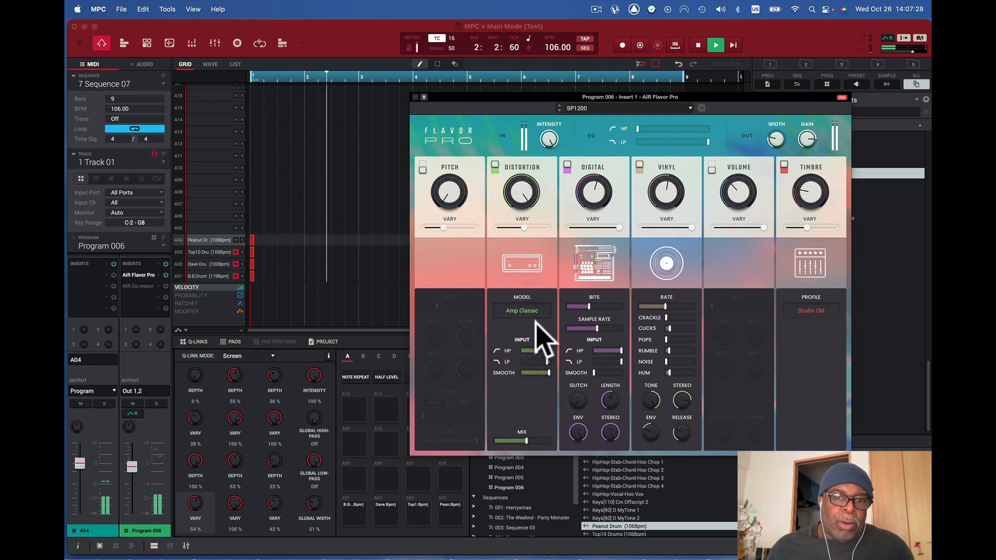
pyautogui.click(521, 310)
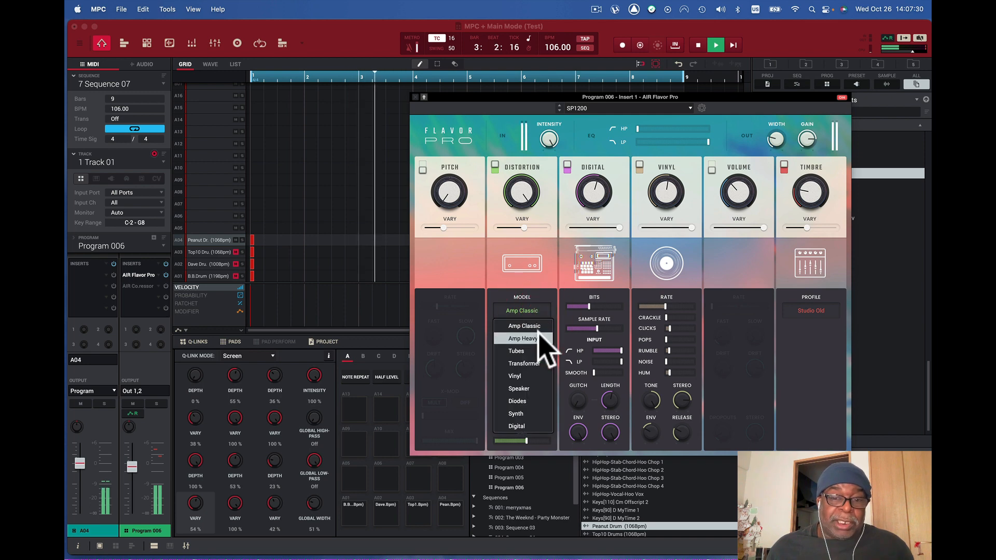
pyautogui.click(521, 338)
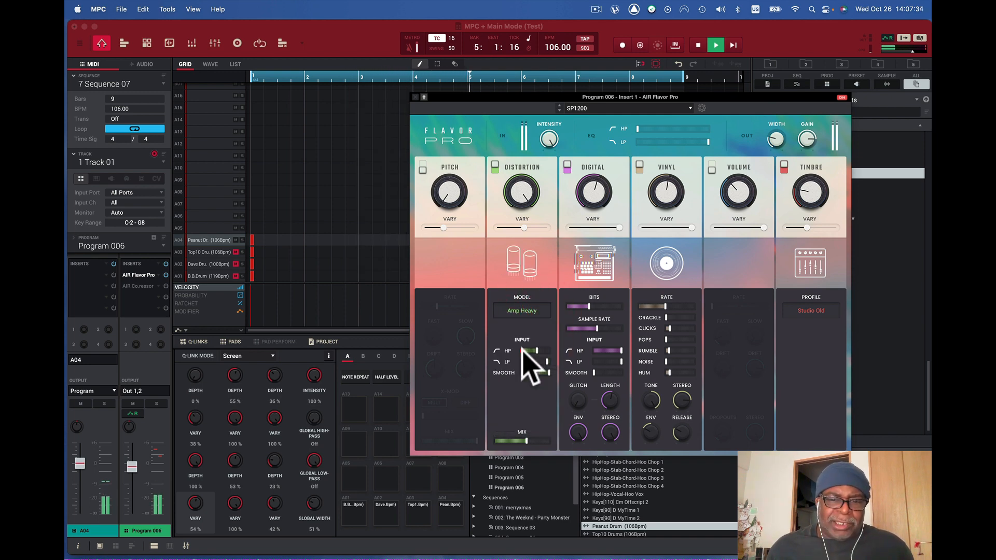
pyautogui.click(522, 310)
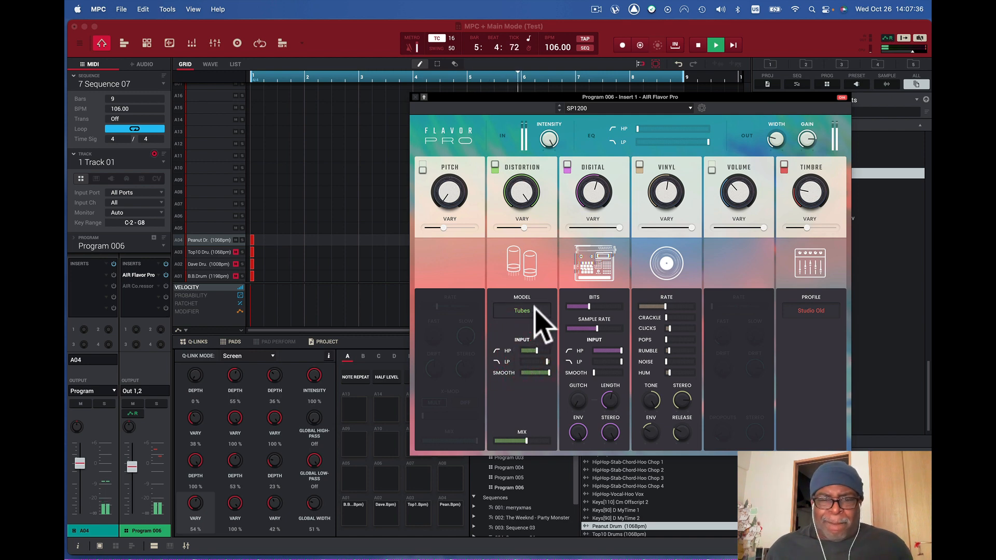
pyautogui.click(522, 310)
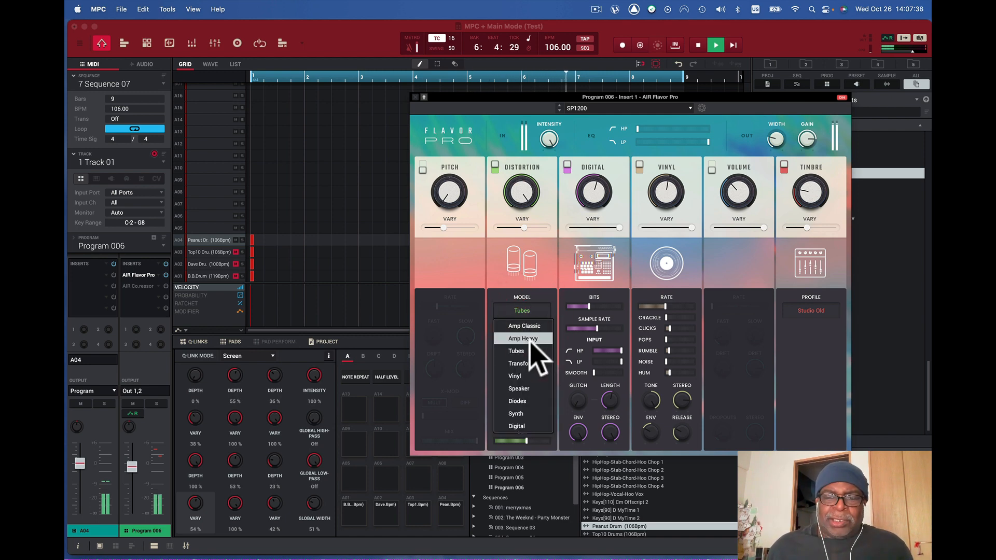
pyautogui.click(515, 376)
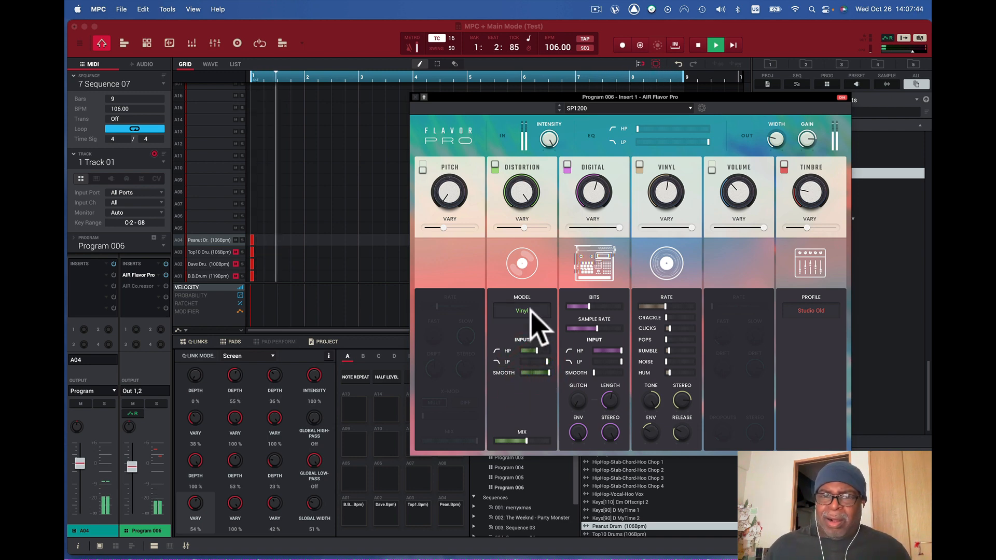
# Continue through the Speaker, Diodes and Synth distortion models, ending on Digital
pyautogui.click(522, 310)
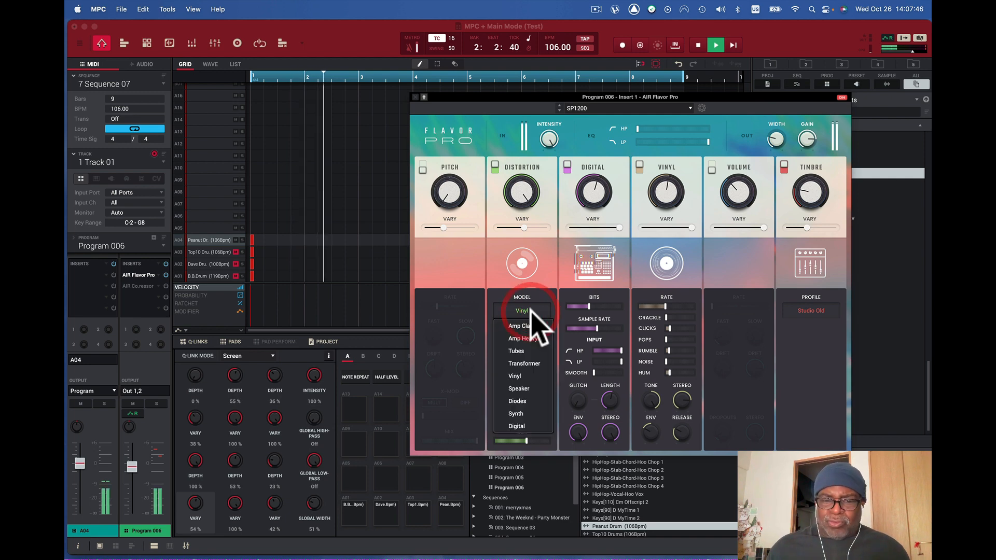
pyautogui.click(519, 388)
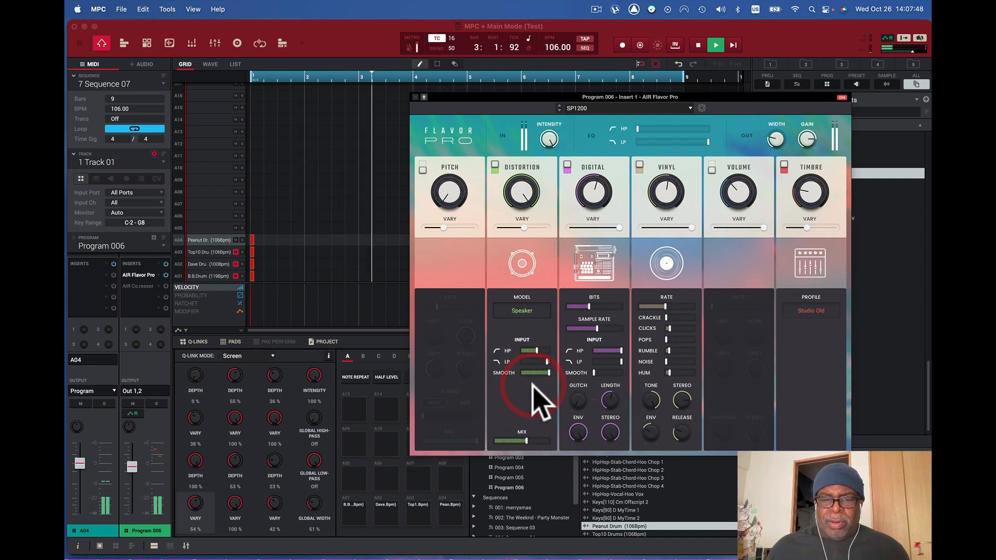
pyautogui.click(520, 310)
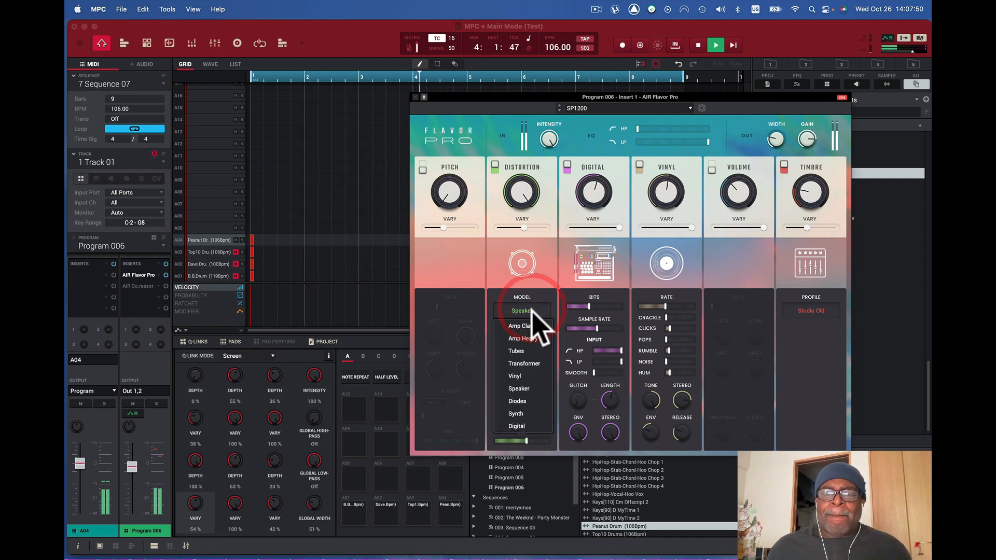
pyautogui.click(517, 401)
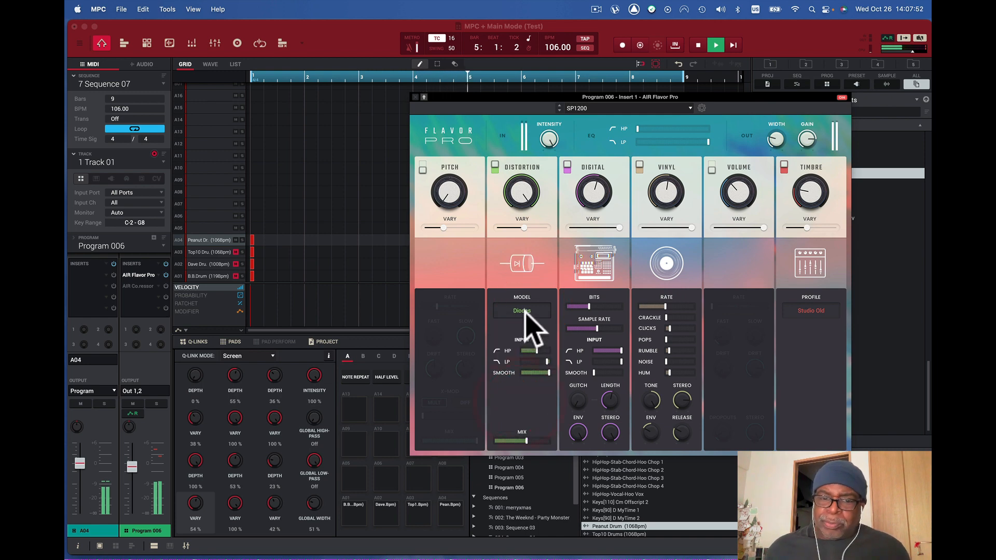
pyautogui.click(522, 310)
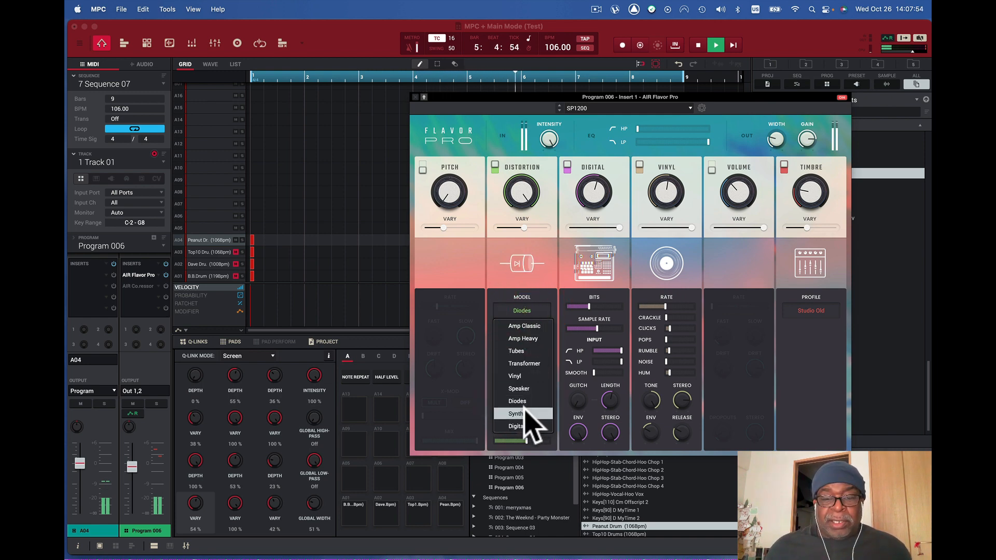
pyautogui.click(516, 414)
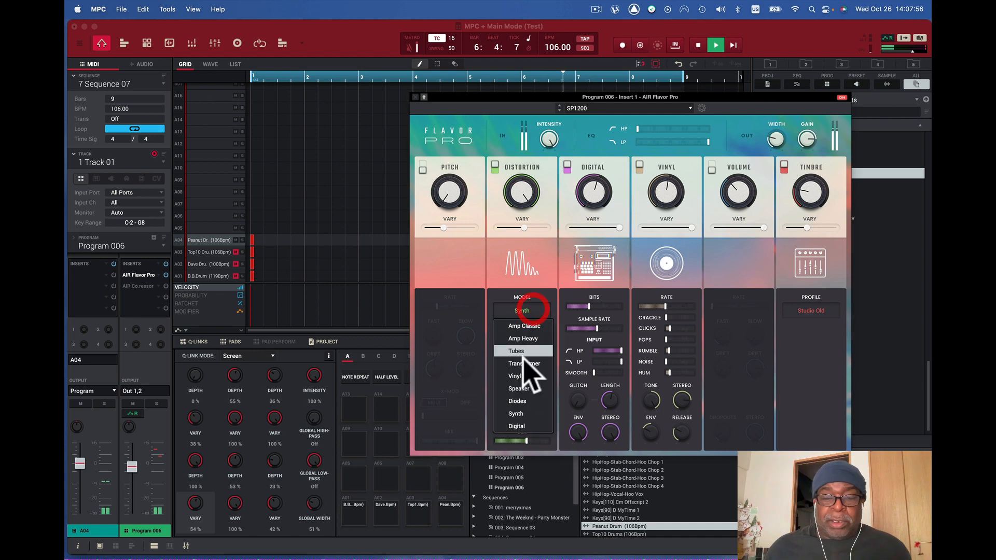
pyautogui.click(515, 426)
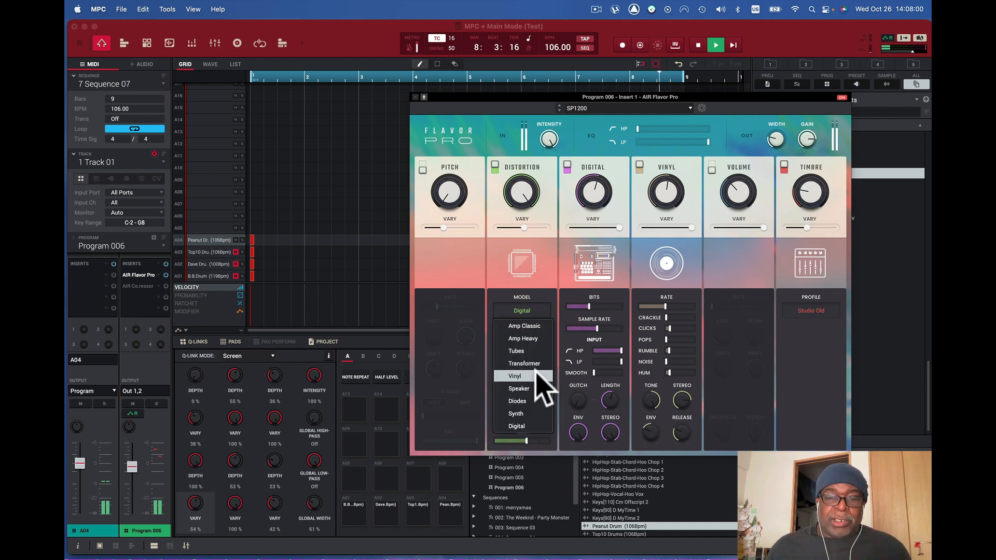
# Set distortion to Transformer and try the Studio and Radio Tube timbre profiles
pyautogui.click(523, 363)
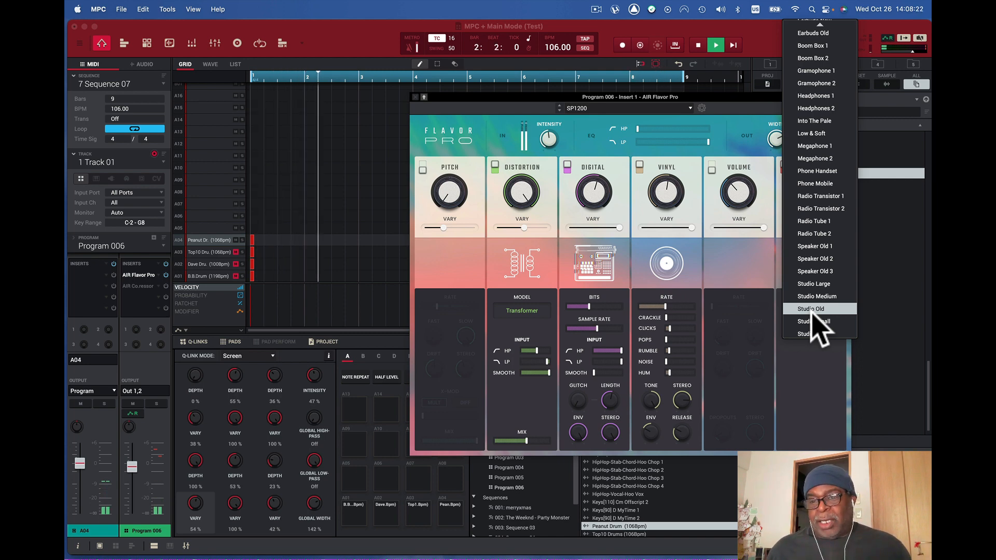
pyautogui.click(811, 309)
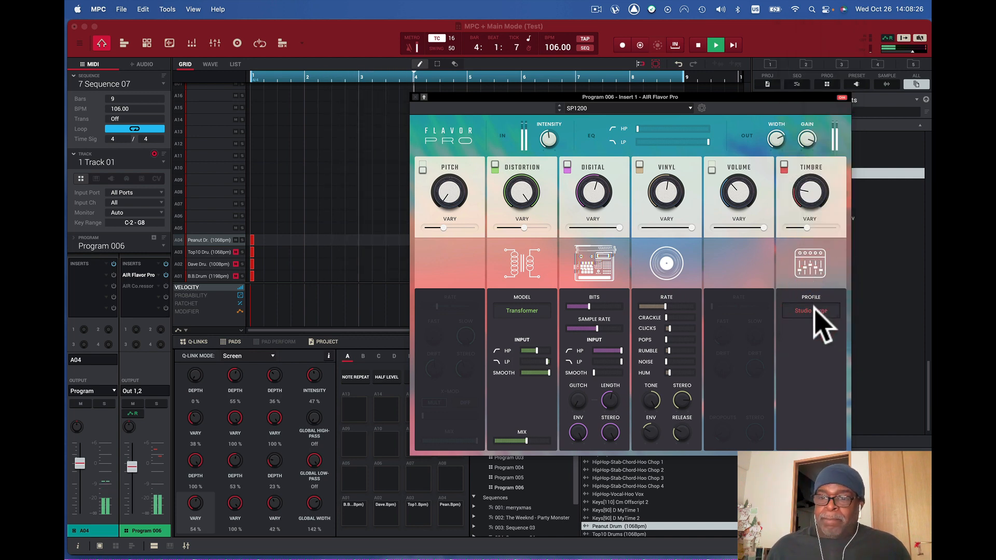
pyautogui.click(811, 311)
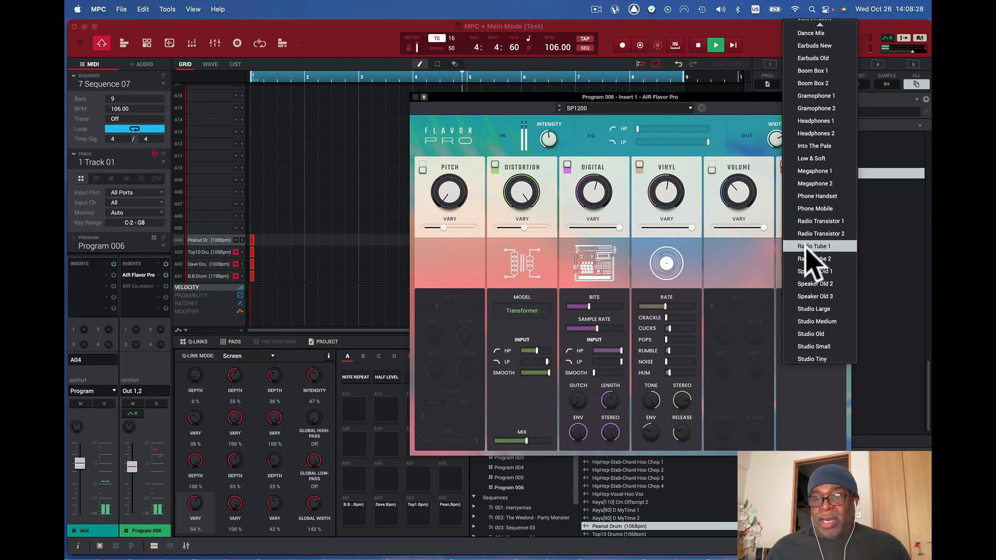
pyautogui.click(815, 247)
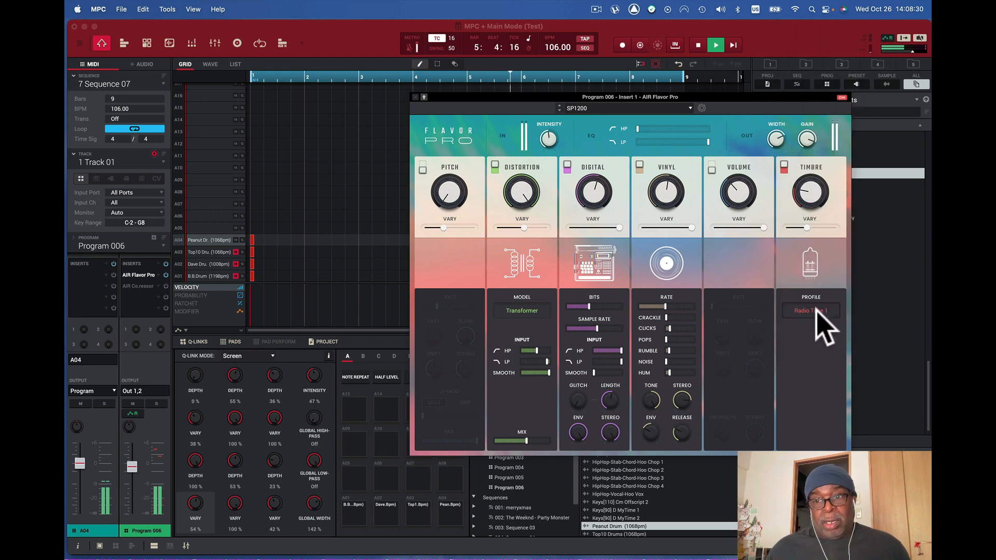
# Try the Phone Handset timbre profile, then return the profile to Neutral
pyautogui.click(811, 310)
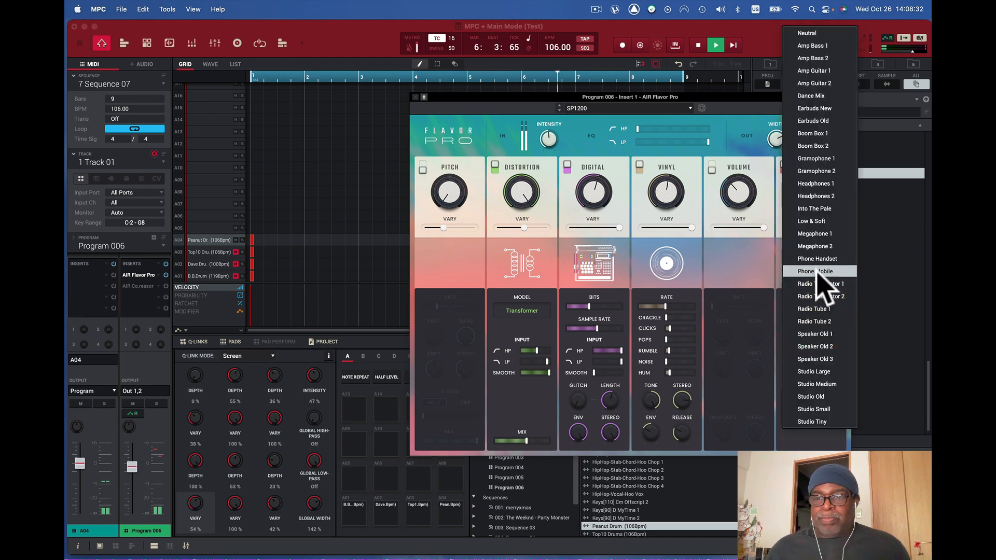
pyautogui.click(818, 258)
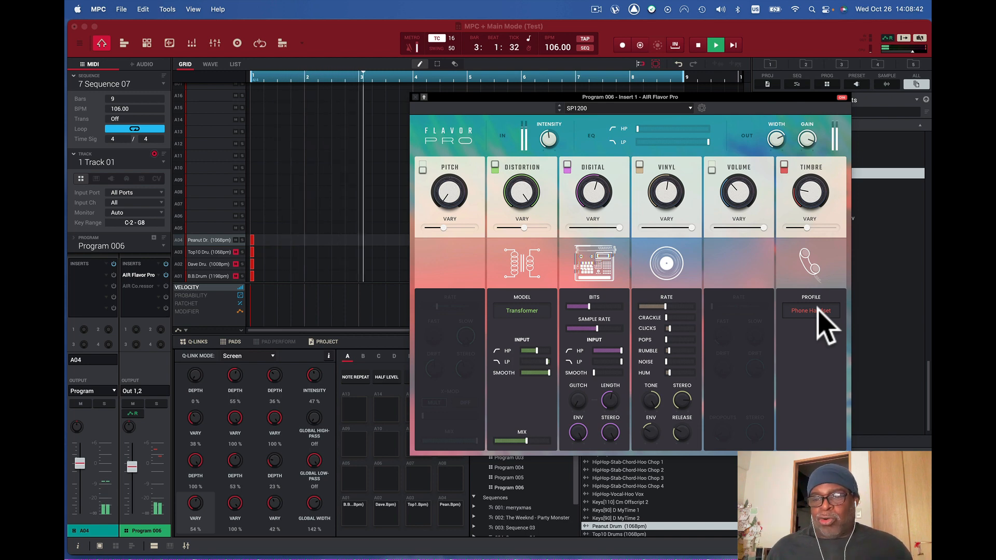
pyautogui.click(810, 310)
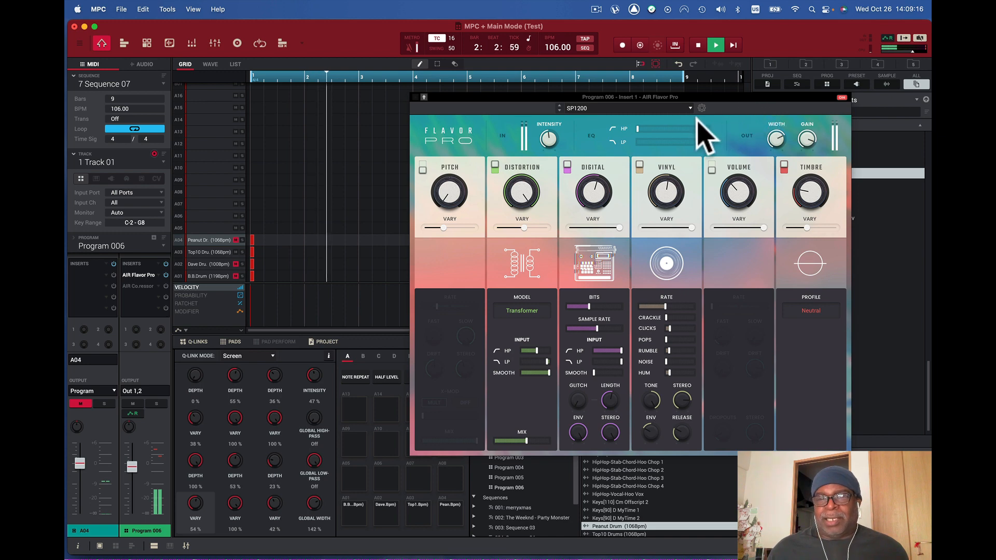
# Load the MPC 3000 Lofi preset from the Flavor Pro preset browser
pyautogui.click(689, 108)
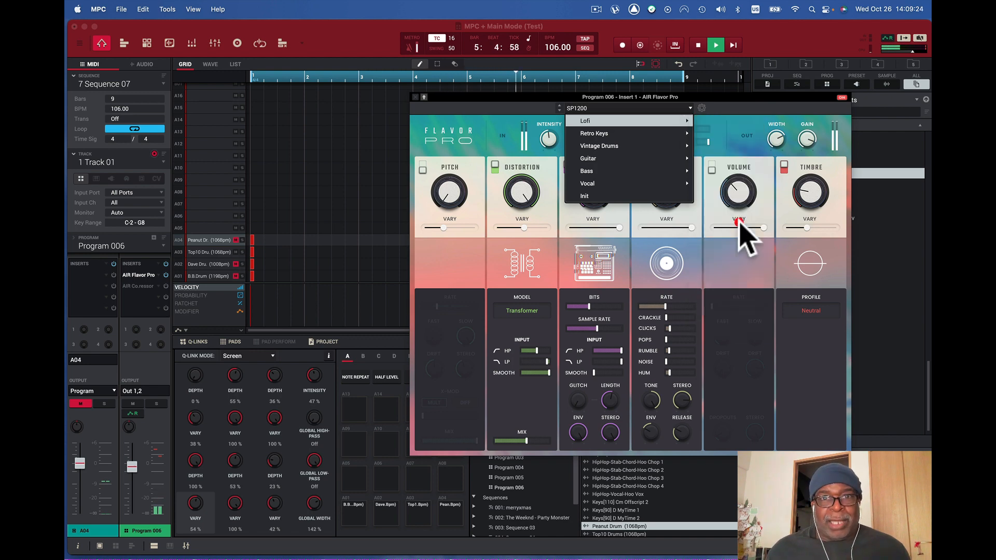
pyautogui.click(584, 121)
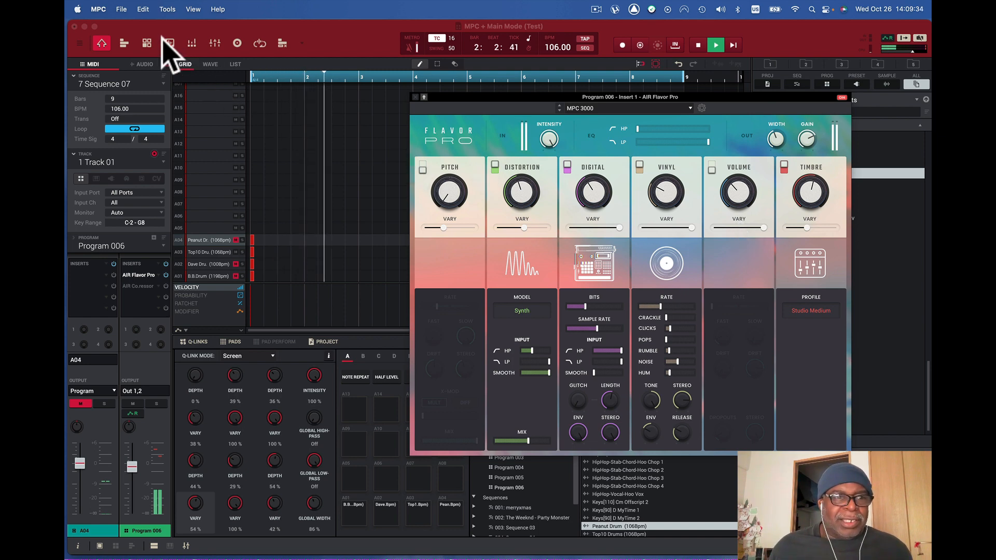
# Pass through Sample Edit and return to Main mode for the Top10 Drums track
pyautogui.click(169, 43)
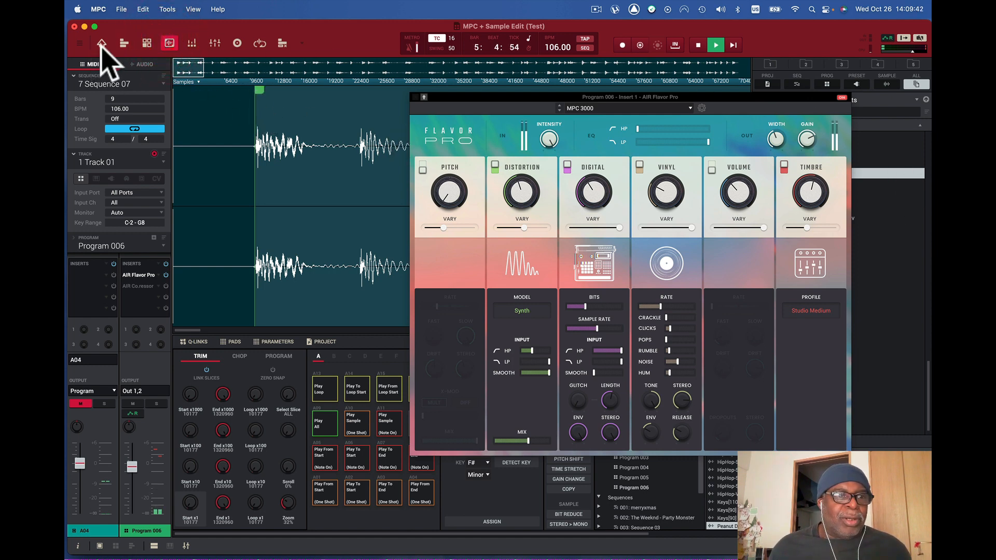
pyautogui.click(100, 44)
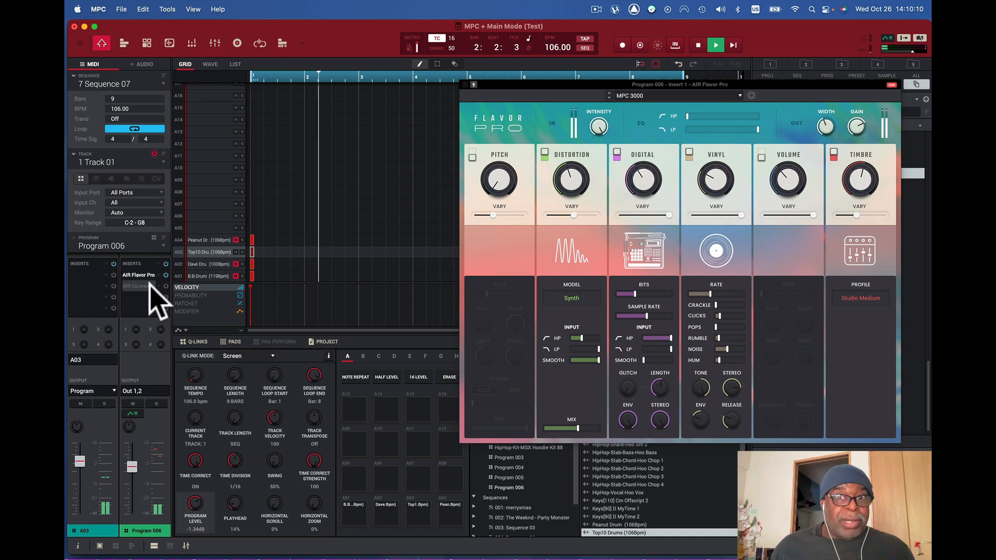
# Lower the AIR Compressor (Harden preset) mix on insert 2 to about 76%
pyautogui.click(138, 286)
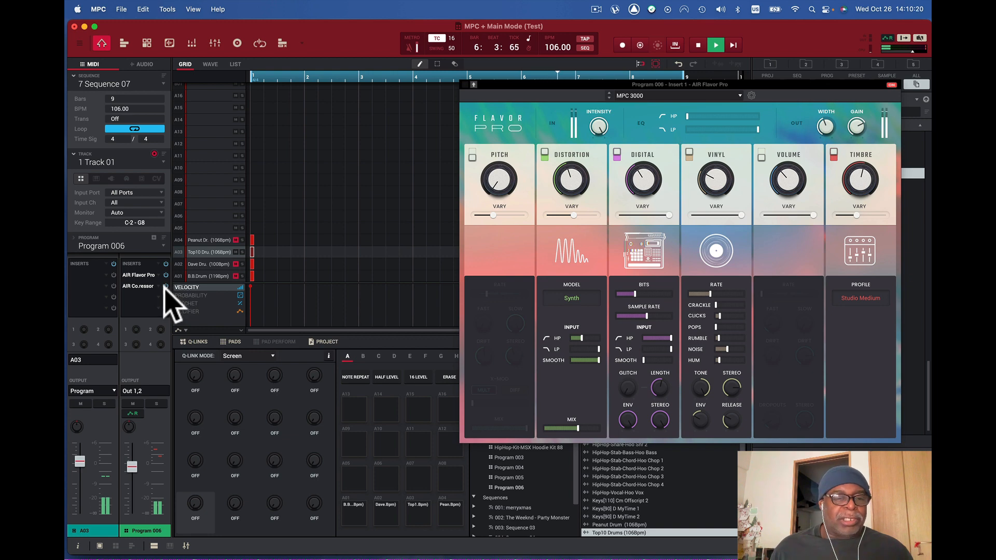
pyautogui.click(138, 286)
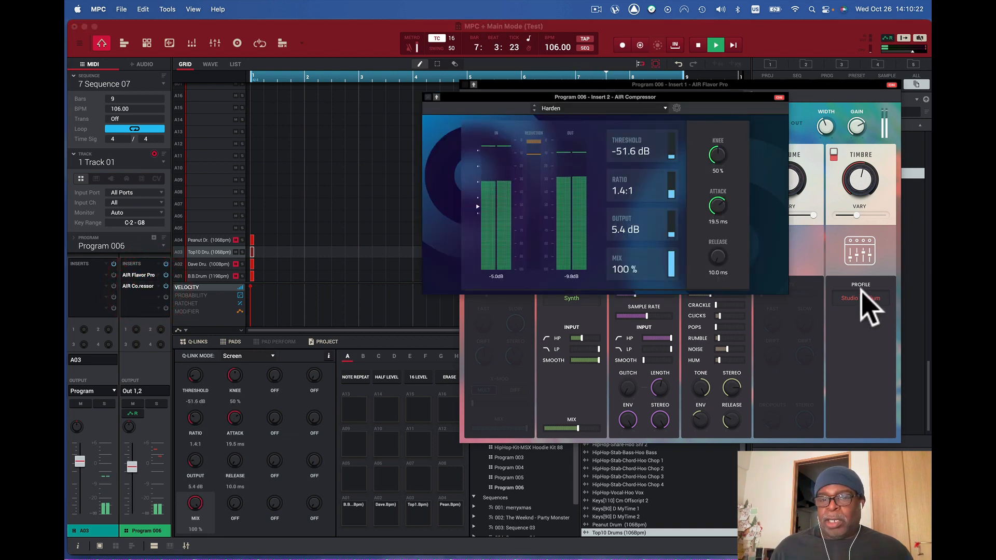
pyautogui.moveTo(667, 264); pyautogui.dragTo(667, 279)
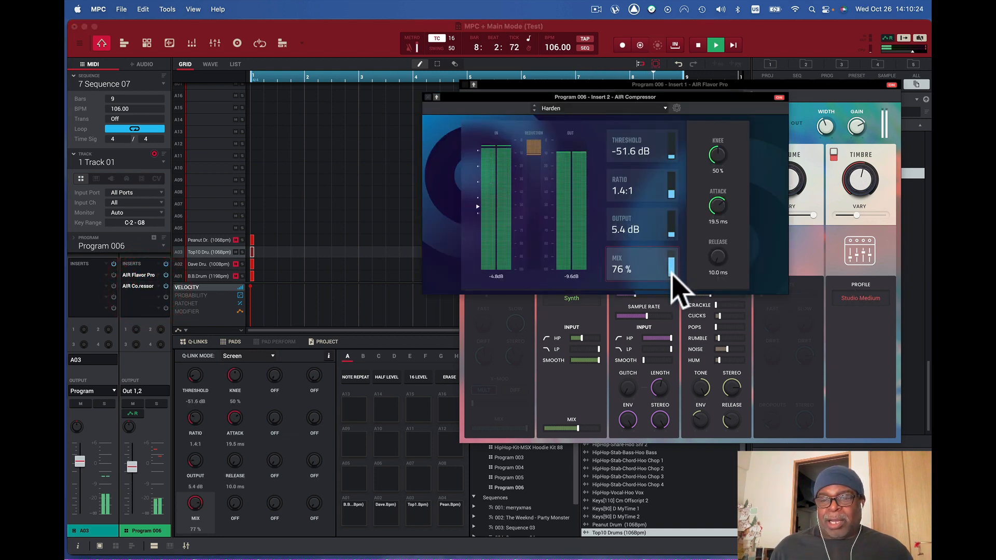
pyautogui.moveTo(670, 264); pyautogui.dragTo(670, 286)
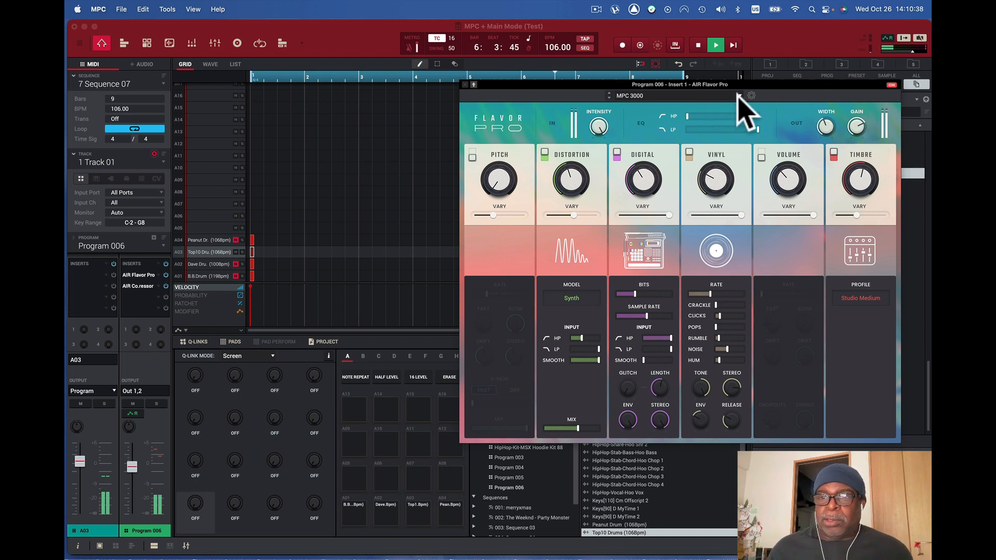
# Load the Lofi > VHS preset into Flavor Pro and switch its Volume module on
pyautogui.click(752, 96)
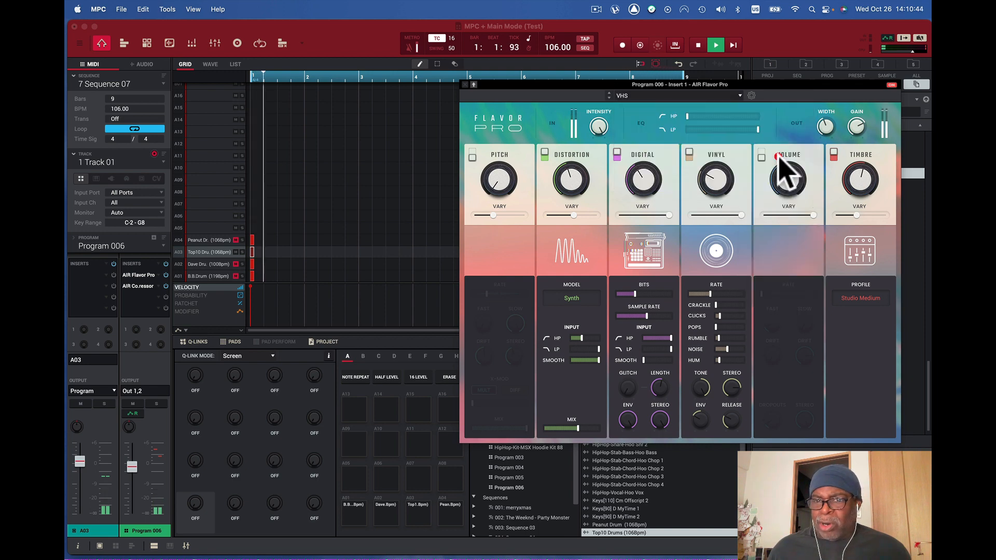
pyautogui.click(761, 157)
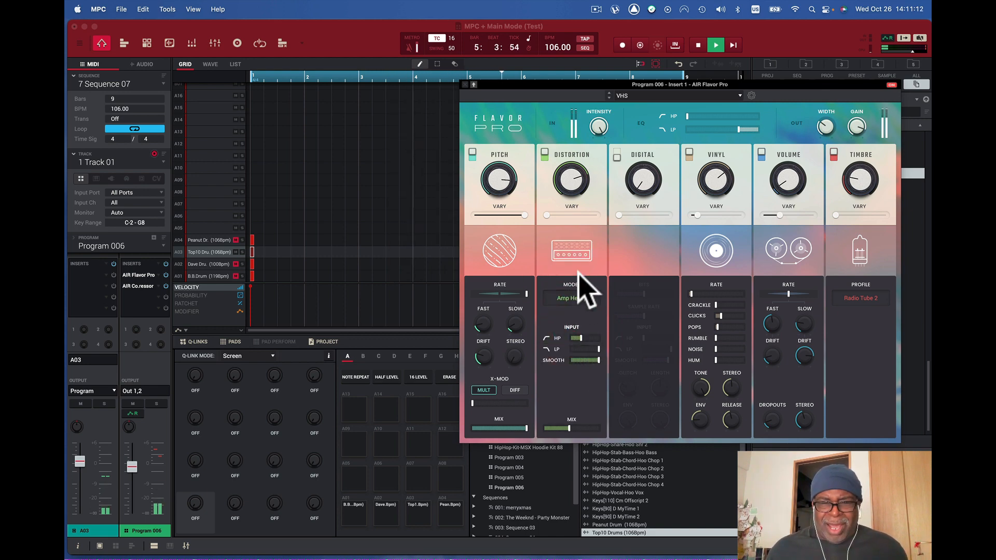
# Set the VHS preset's distortion model to Tubes (via Amp Classic) and pitch X-Mod to DIFF
pyautogui.click(571, 297)
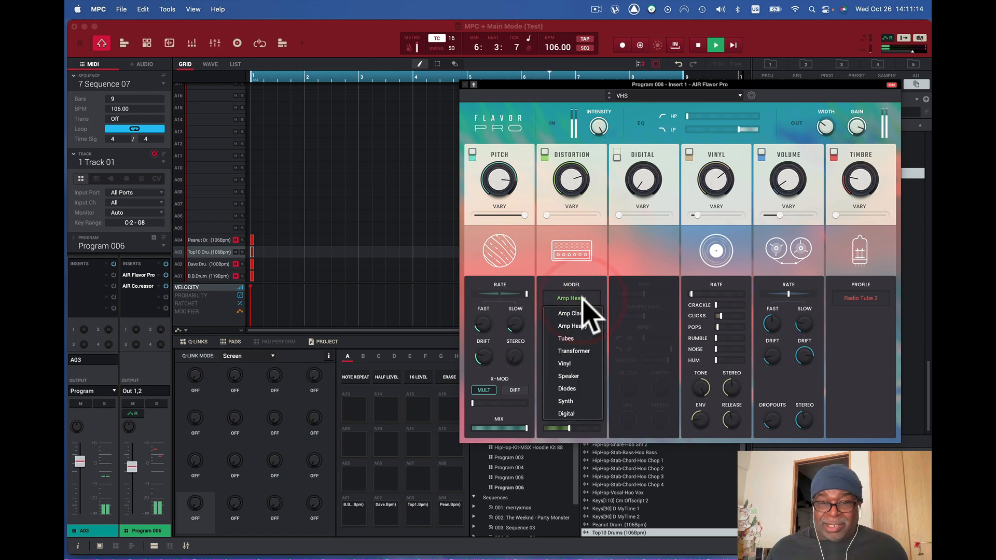
pyautogui.click(570, 313)
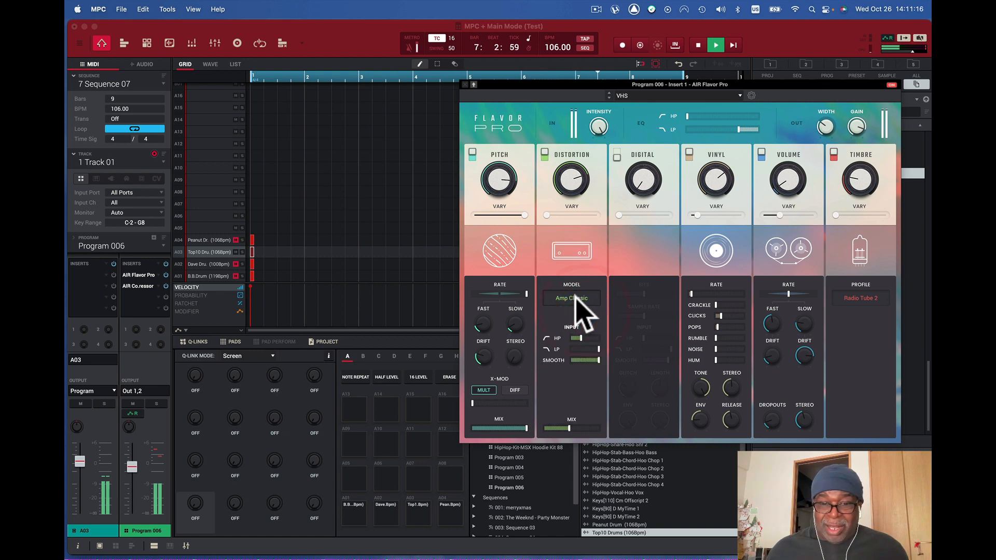
pyautogui.click(571, 298)
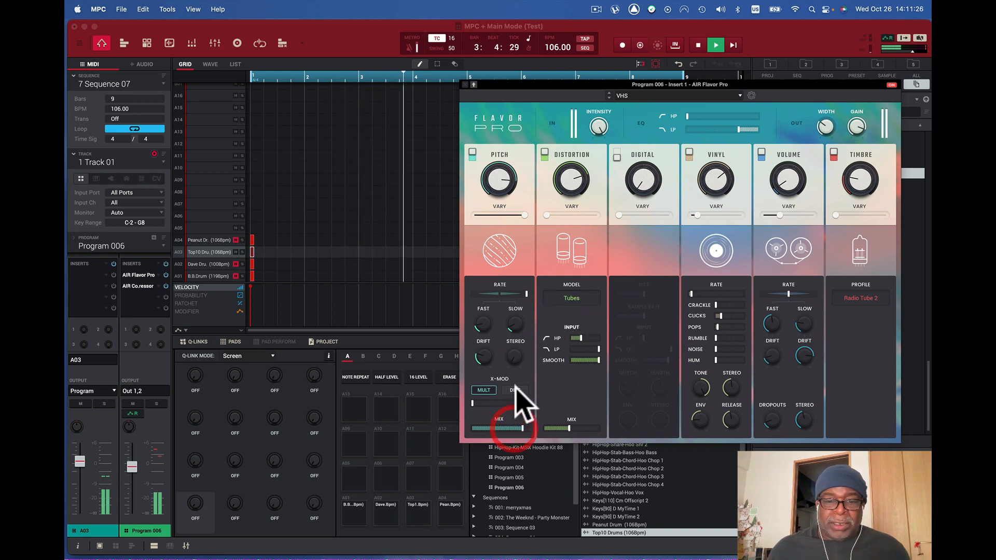
pyautogui.click(514, 390)
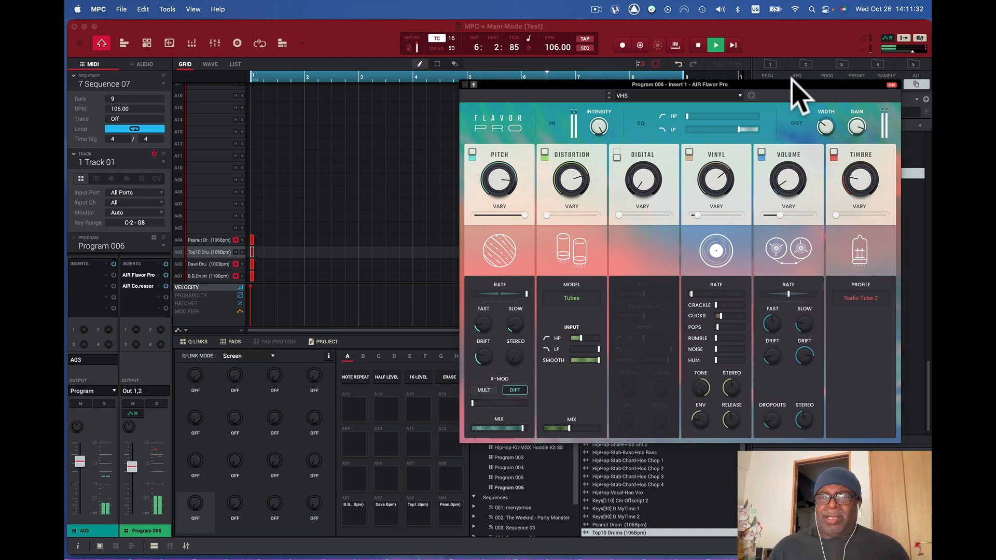
# Load the Lofi > Corrupted Tape preset from the Flavor Pro preset browser
pyautogui.click(737, 95)
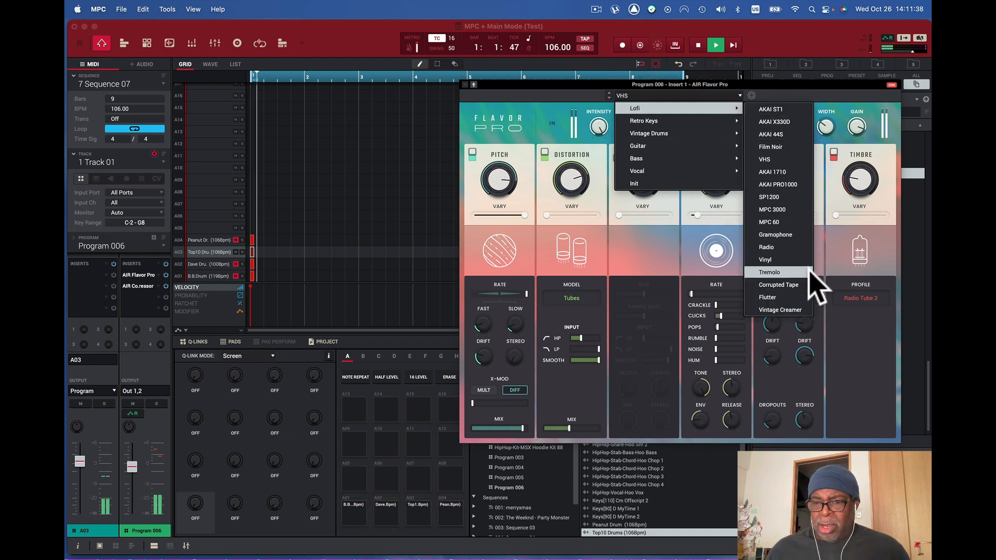
pyautogui.click(777, 284)
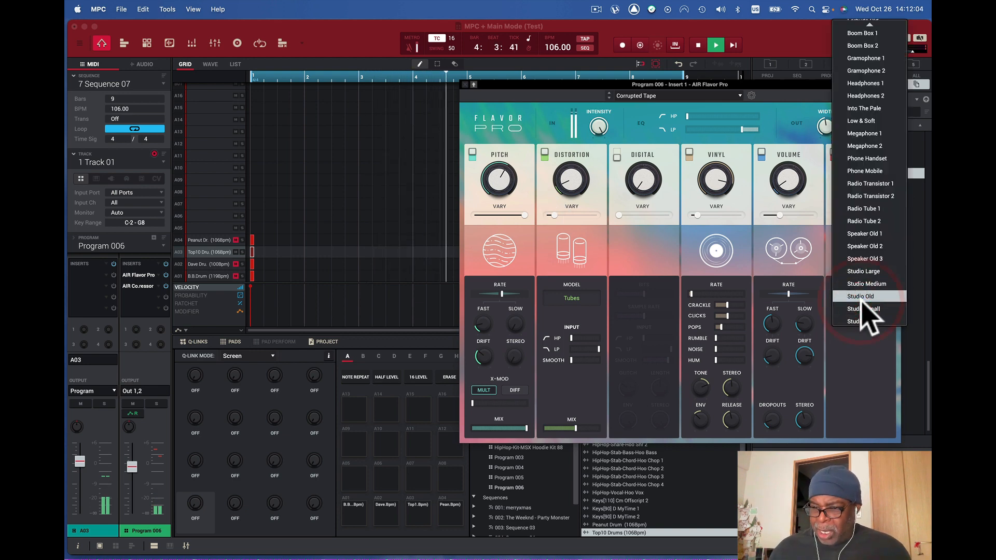
# Choose the Studio Large timbre profile for the Corrupted Tape preset
pyautogui.click(861, 296)
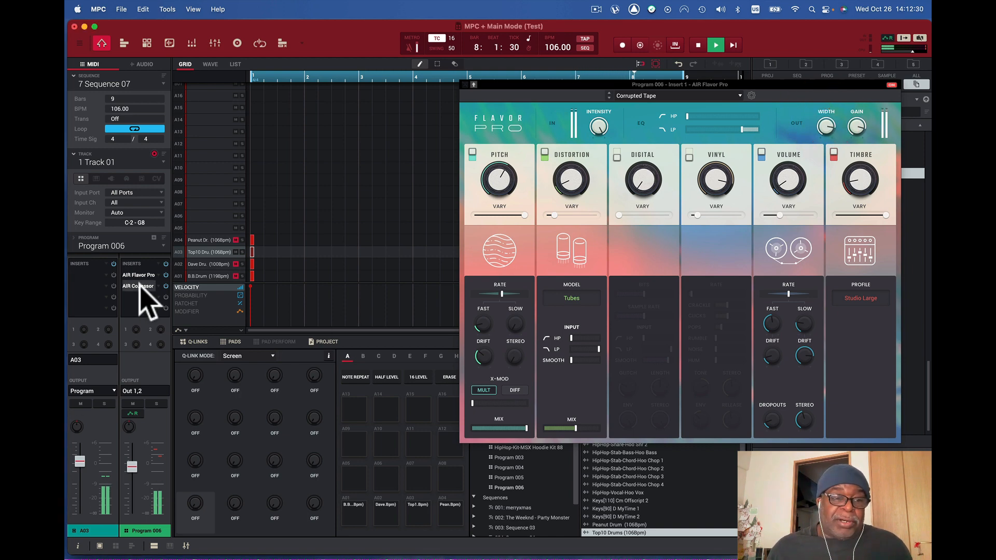
# In the AIR Compressor insert, lower Output to about 10.3 dB and Mix to about 50%
pyautogui.click(138, 287)
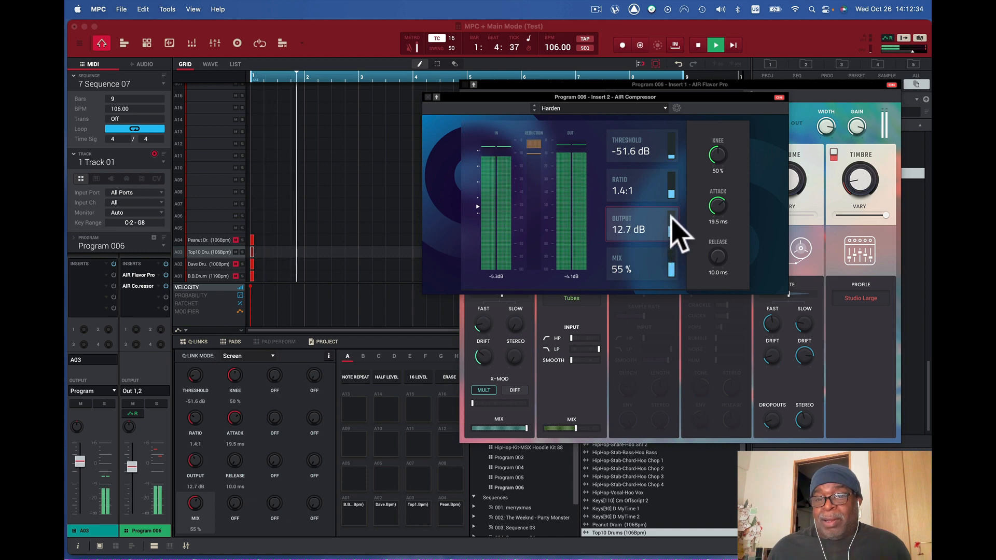
pyautogui.moveTo(667, 235); pyautogui.dragTo(667, 228)
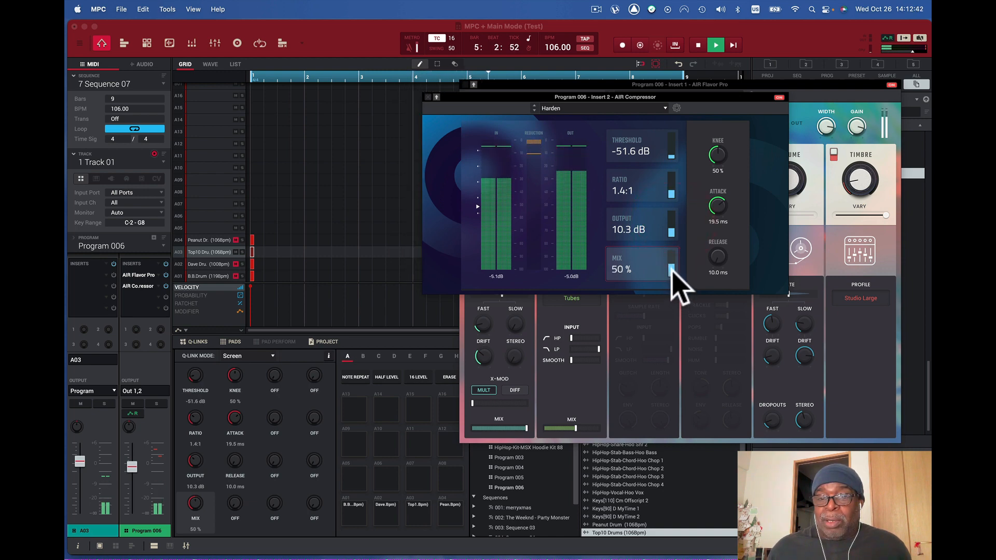
pyautogui.moveTo(667, 279); pyautogui.dragTo(667, 261)
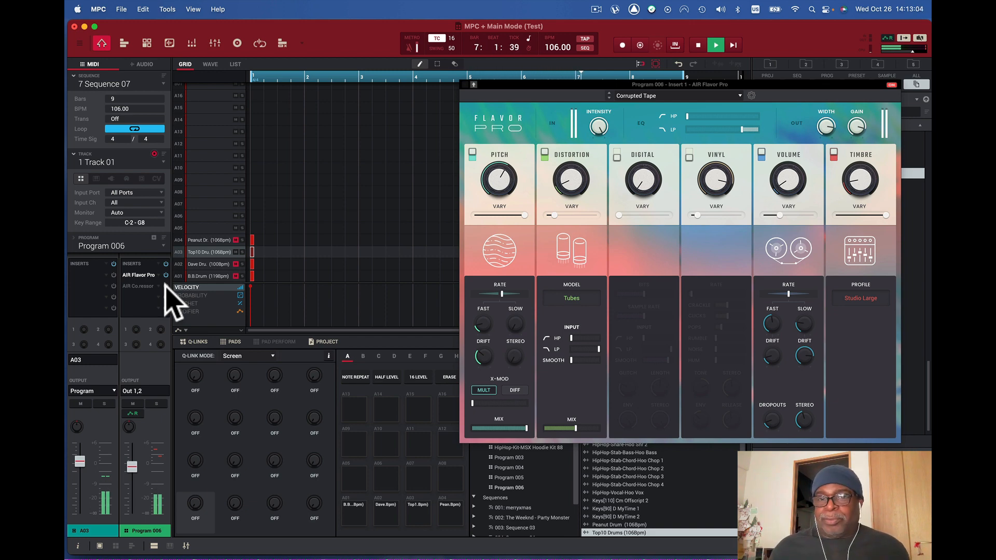
pyautogui.moveTo(518, 258)
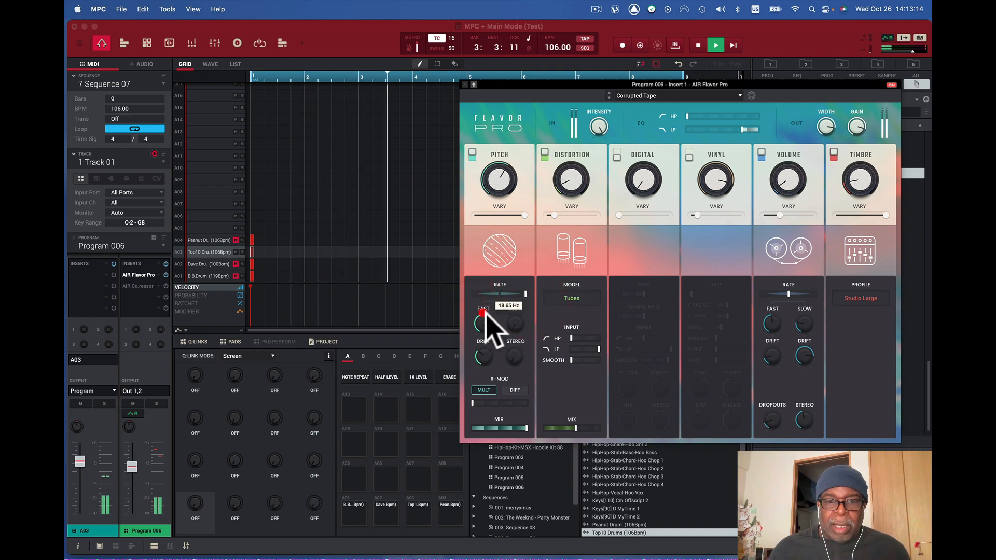
# Set the Pitch module's cross-modulation mode and bring the X-Mod amount down to about 10%
pyautogui.click(513, 390)
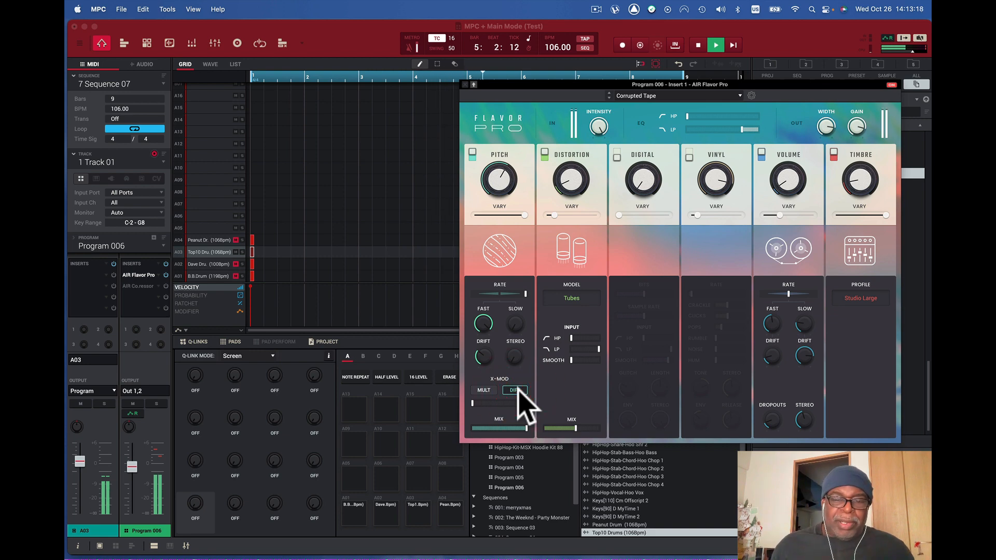
pyautogui.click(483, 390)
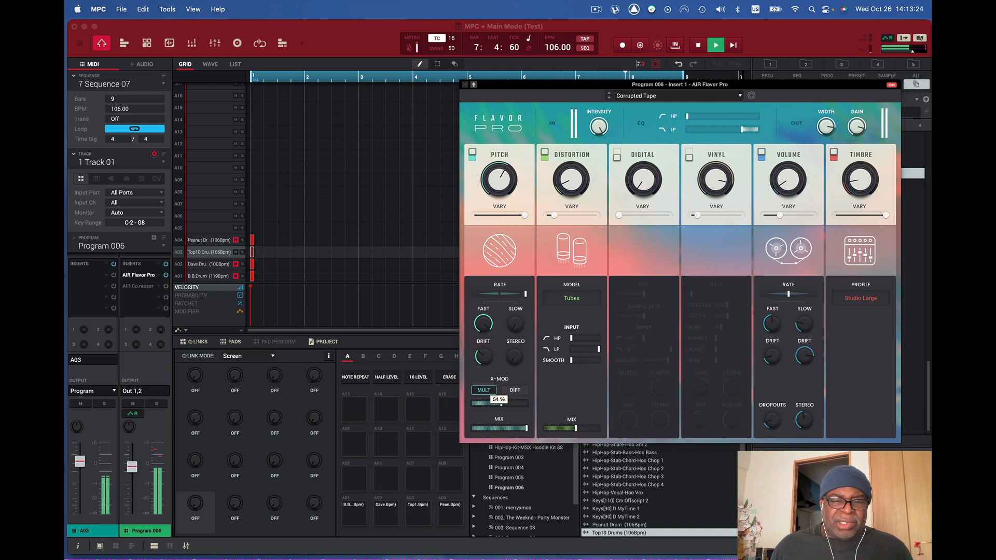
pyautogui.moveTo(520, 402); pyautogui.dragTo(475, 402)
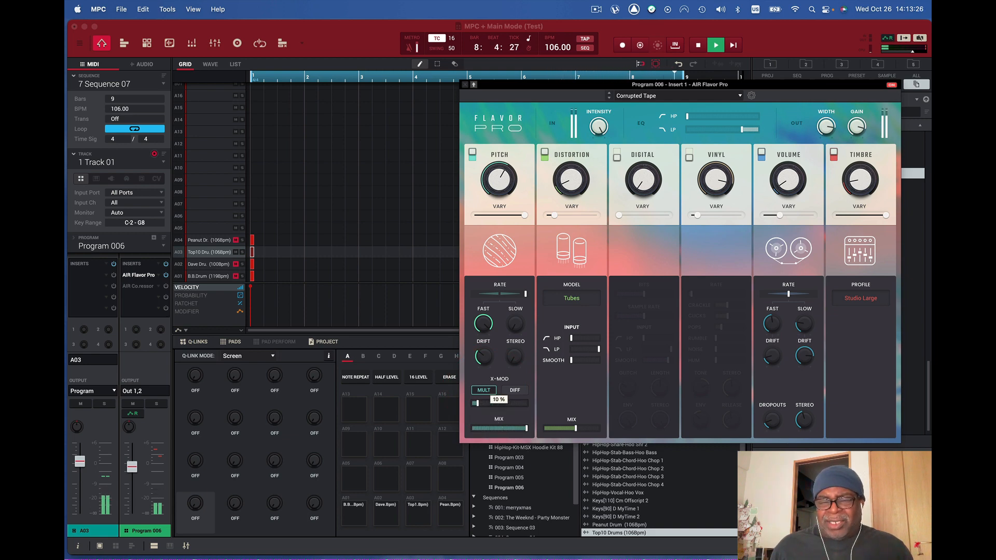
pyautogui.moveTo(482, 356); pyautogui.dragTo(486, 343)
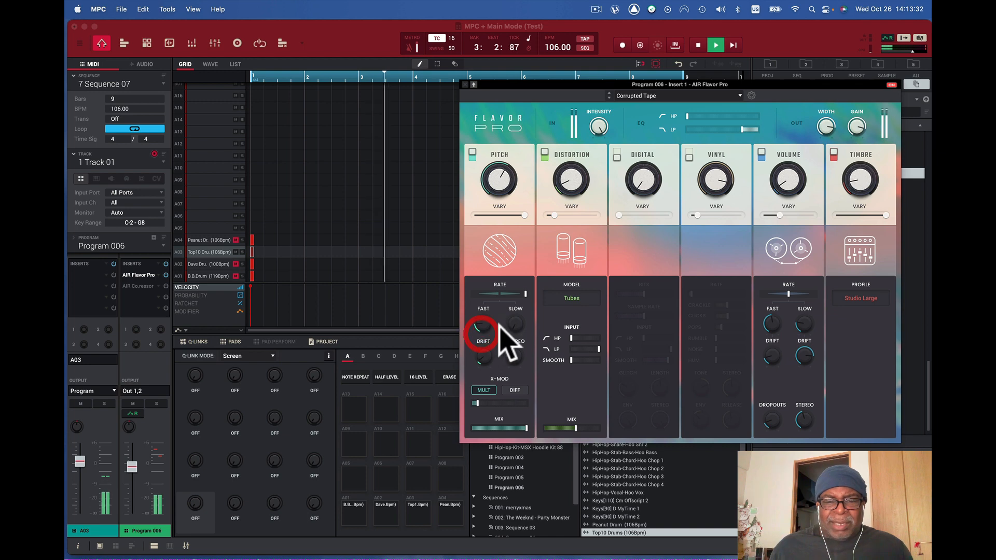
# Raise Pitch drift, bring the wobble rate to the middle, and set Vary to about 76%
pyautogui.moveTo(482, 330); pyautogui.dragTo(486, 321)
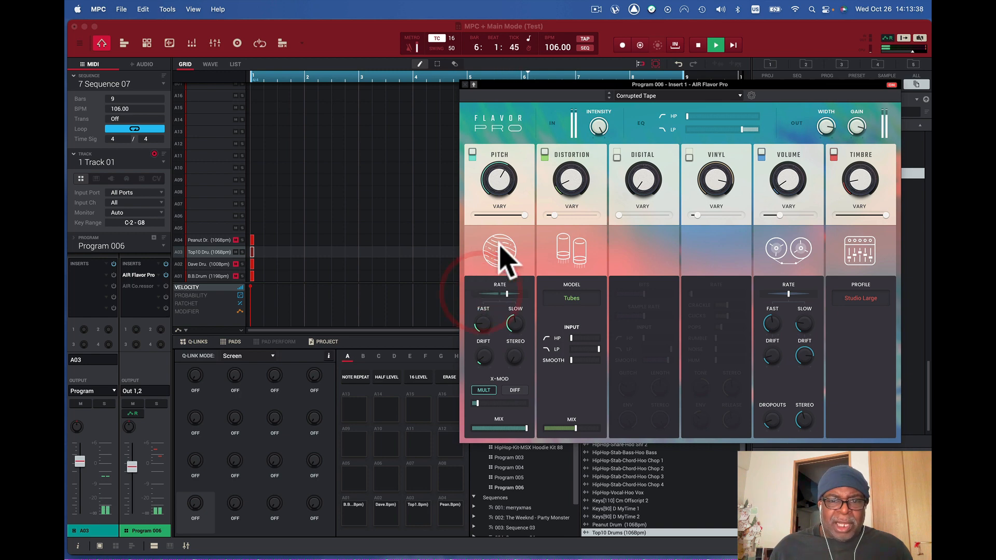
pyautogui.moveTo(499, 252); pyautogui.dragTo(502, 245)
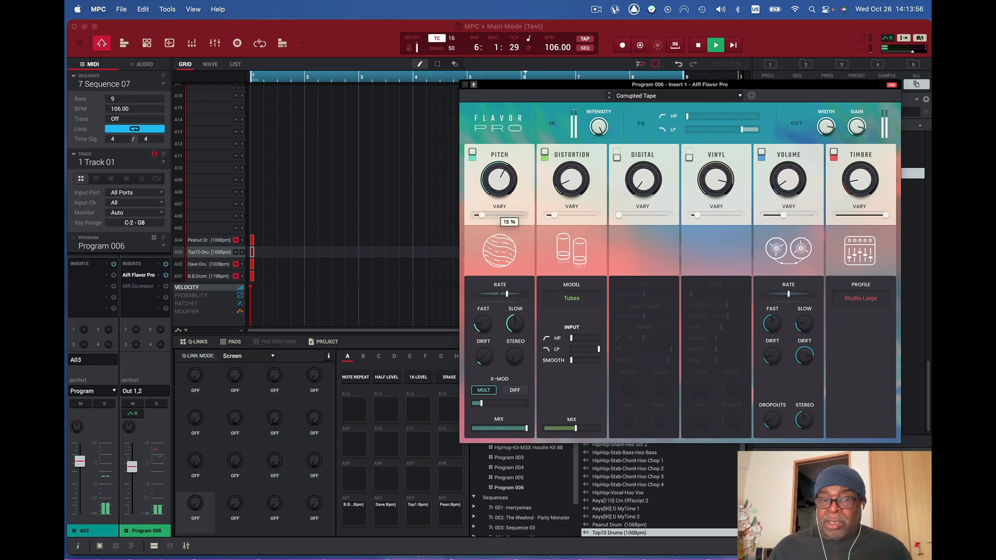
pyautogui.moveTo(480, 215); pyautogui.dragTo(533, 215)
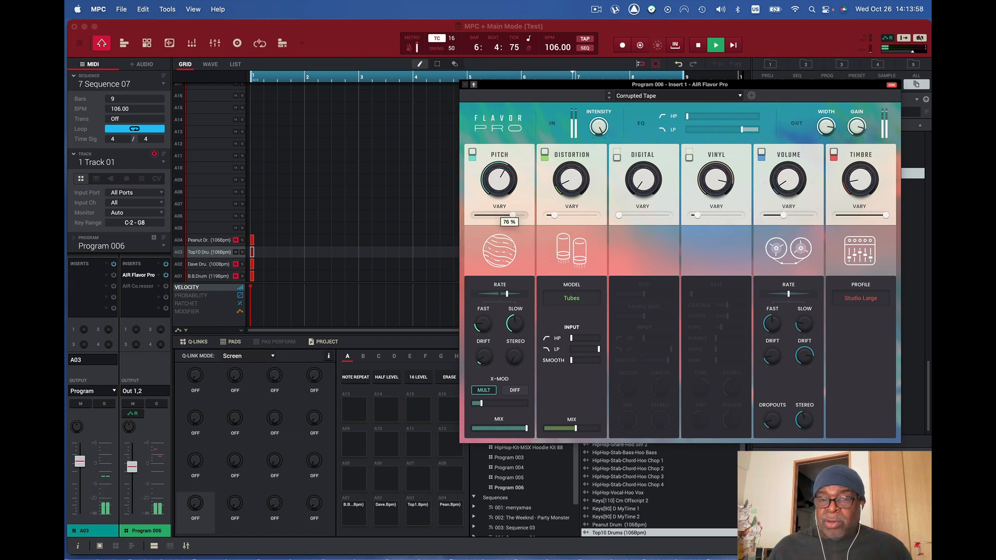
pyautogui.moveTo(492, 215); pyautogui.dragTo(515, 215)
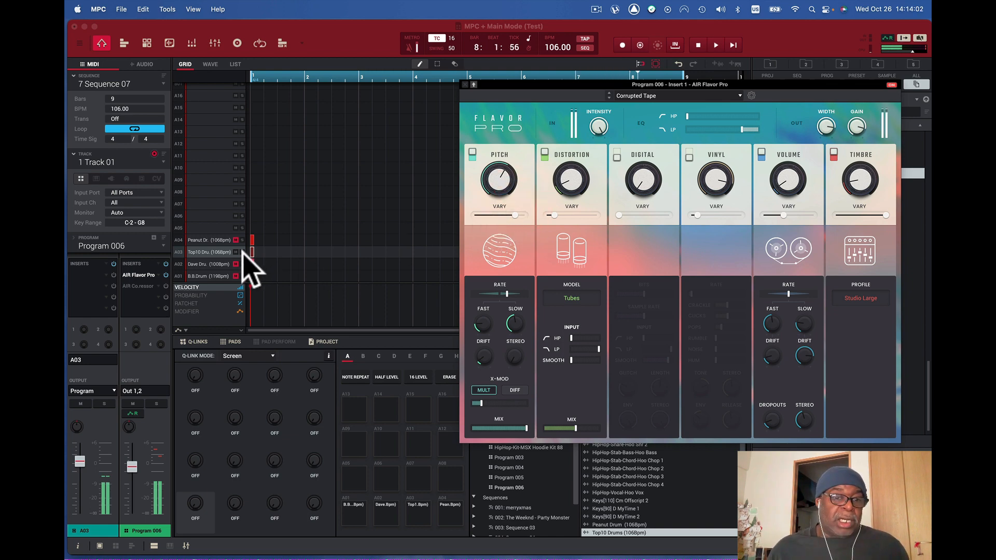
# Mute the drum loop on pad A03 and set the sequence tempo to 100 BPM
pyautogui.click(81, 403)
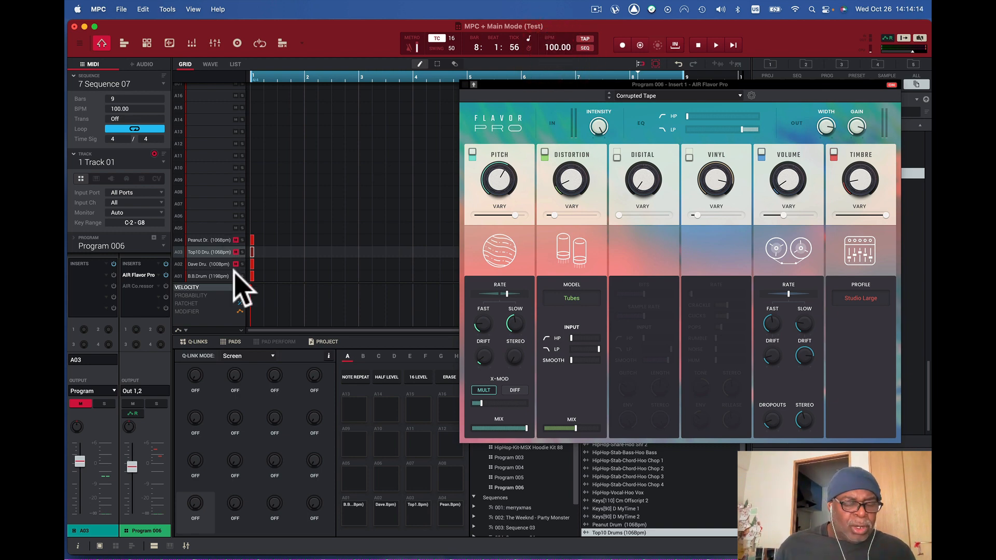
pyautogui.click(715, 45)
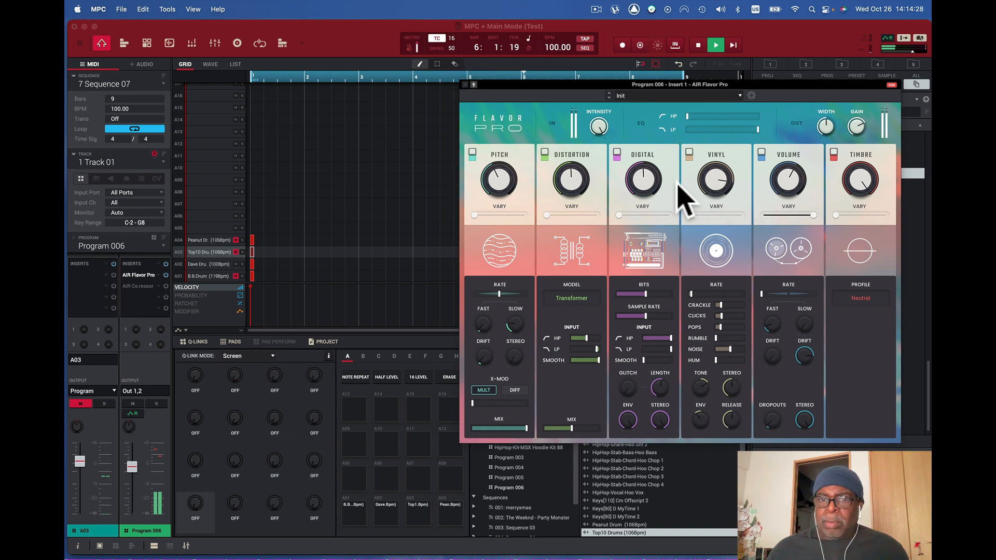
# Set Flavor Pro's master filter cutoff near 3450 Hz and overall Intensity to about 36%
pyautogui.moveTo(597, 126); pyautogui.dragTo(598, 131)
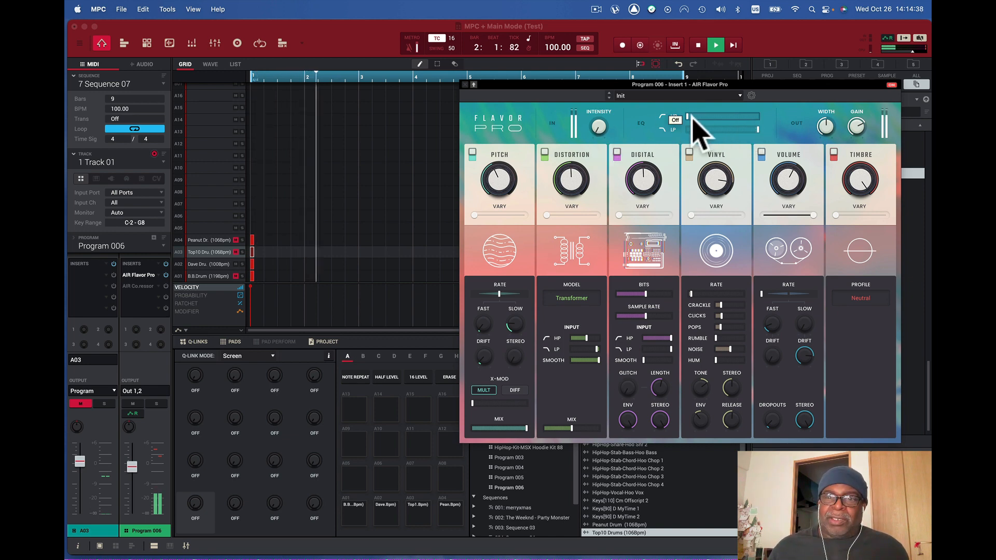
pyautogui.moveTo(683, 120); pyautogui.dragTo(749, 121)
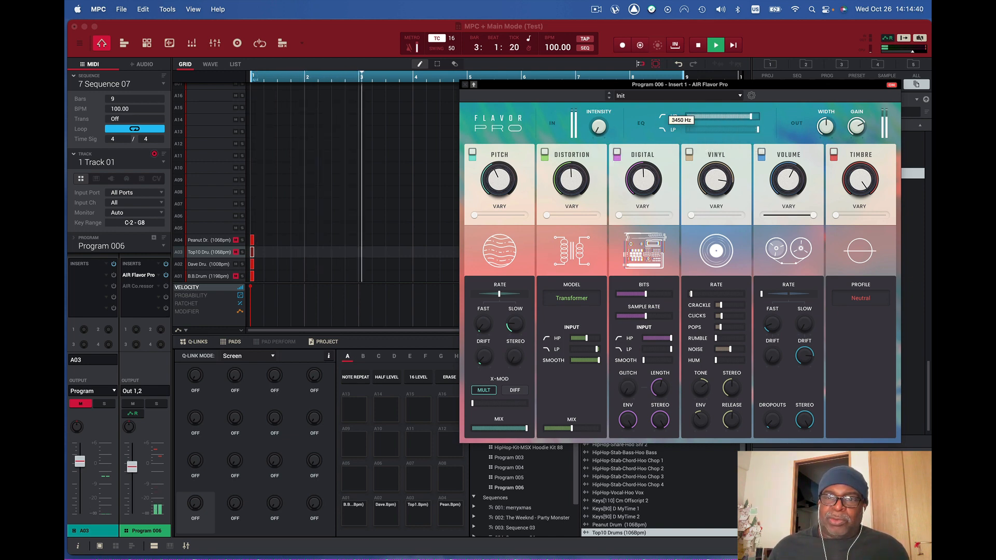
pyautogui.moveTo(753, 120); pyautogui.dragTo(689, 120)
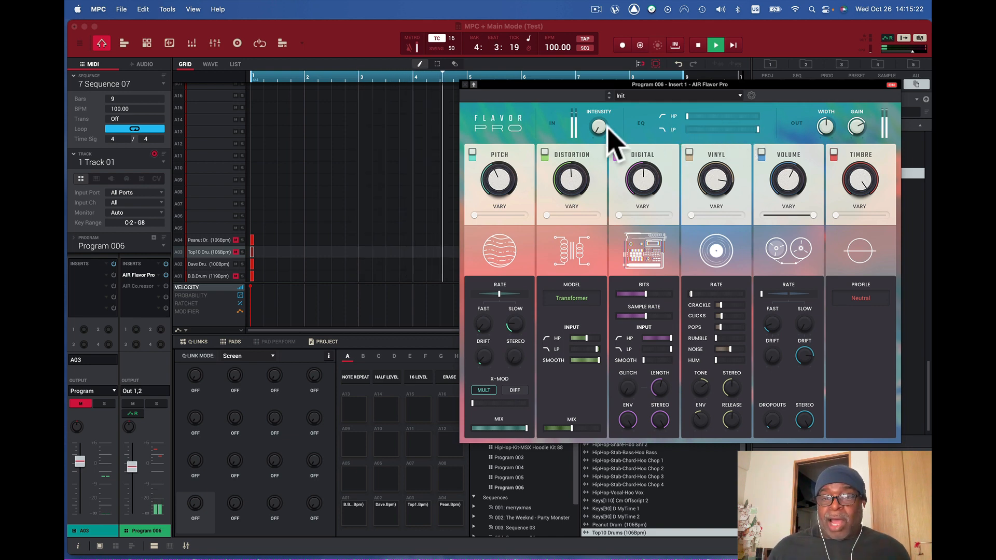
pyautogui.moveTo(598, 127); pyautogui.dragTo(597, 134)
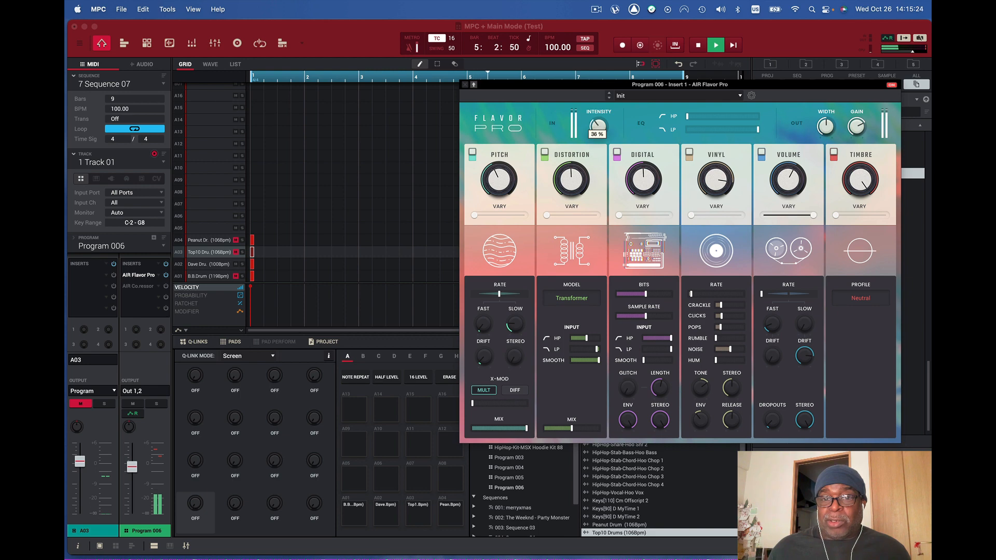
pyautogui.moveTo(597, 122); pyautogui.dragTo(601, 117)
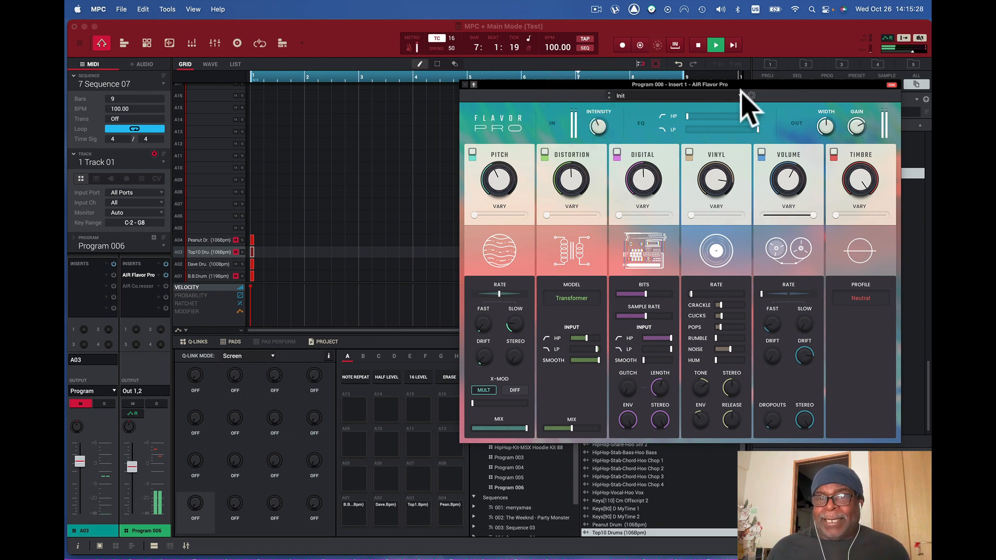
# Load Vintage Drums > Wide Kick, enable its Distortion module, and adjust the output stereo Width
pyautogui.click(619, 95)
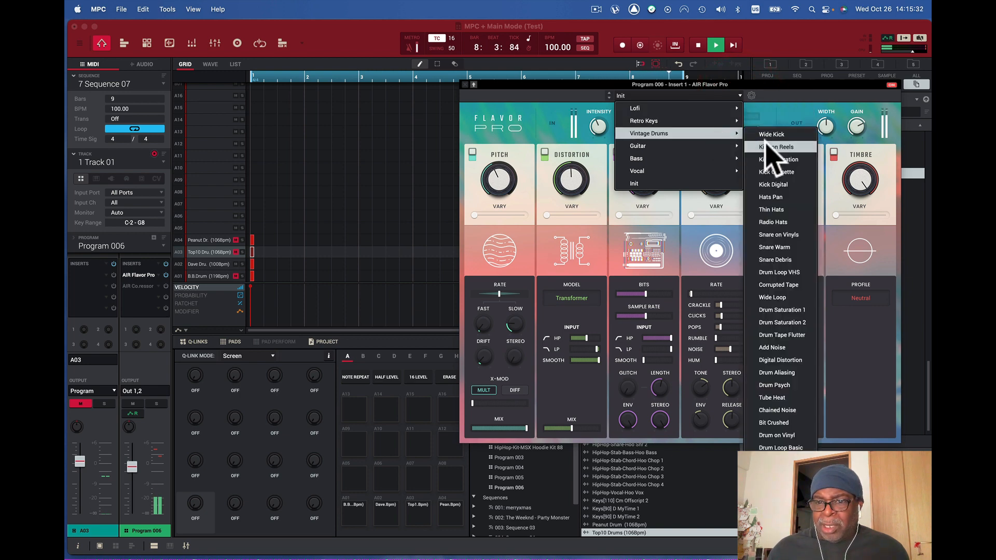
pyautogui.click(770, 133)
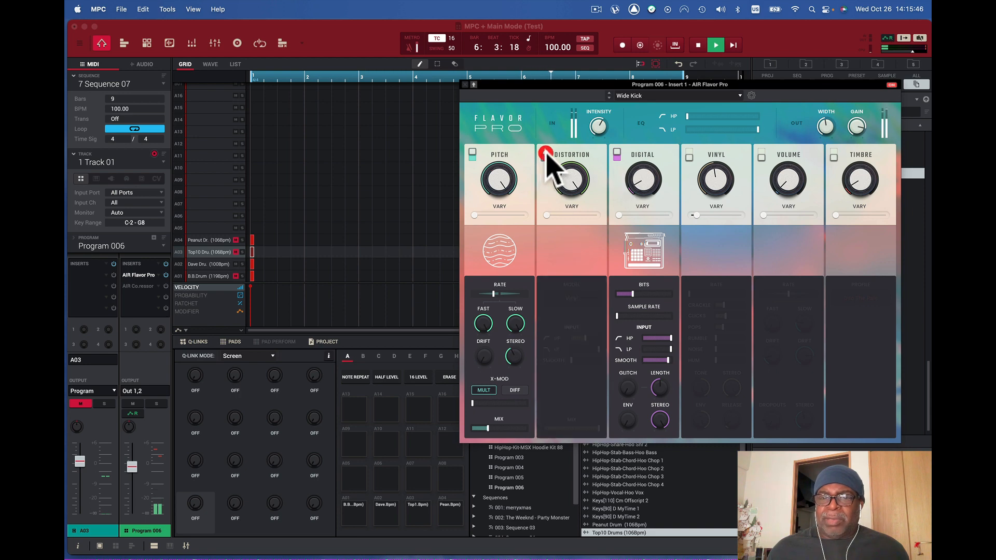
pyautogui.click(544, 154)
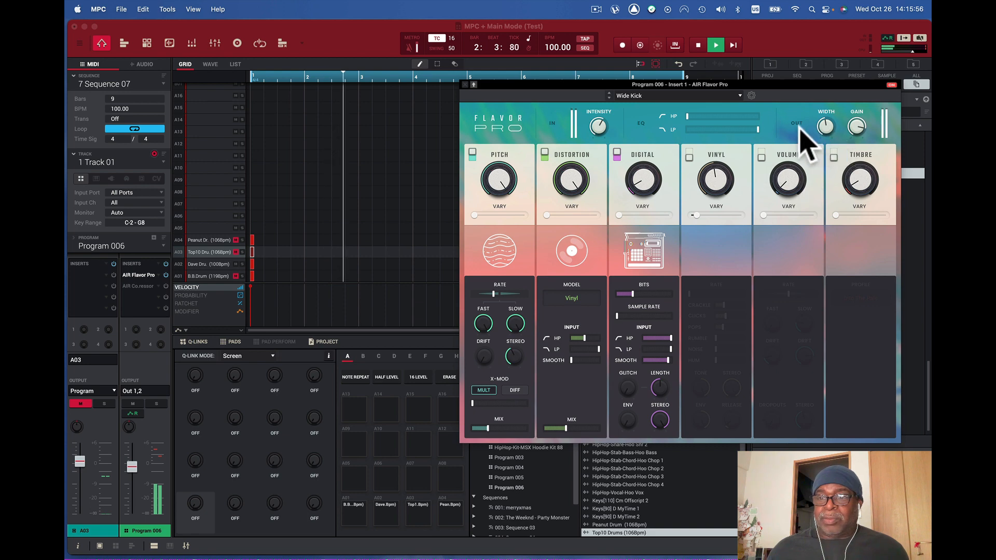
pyautogui.moveTo(826, 126); pyautogui.dragTo(826, 114)
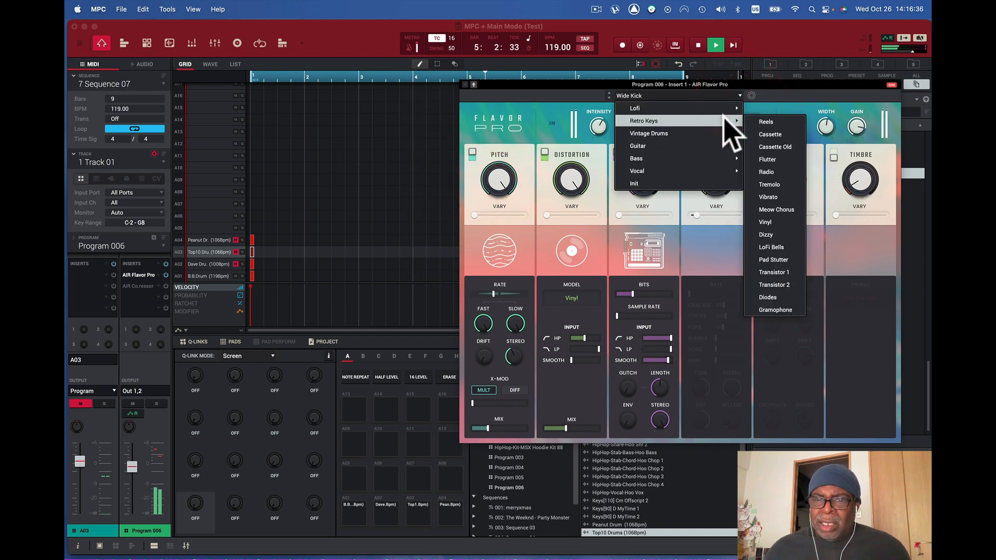
pyautogui.moveTo(648, 133)
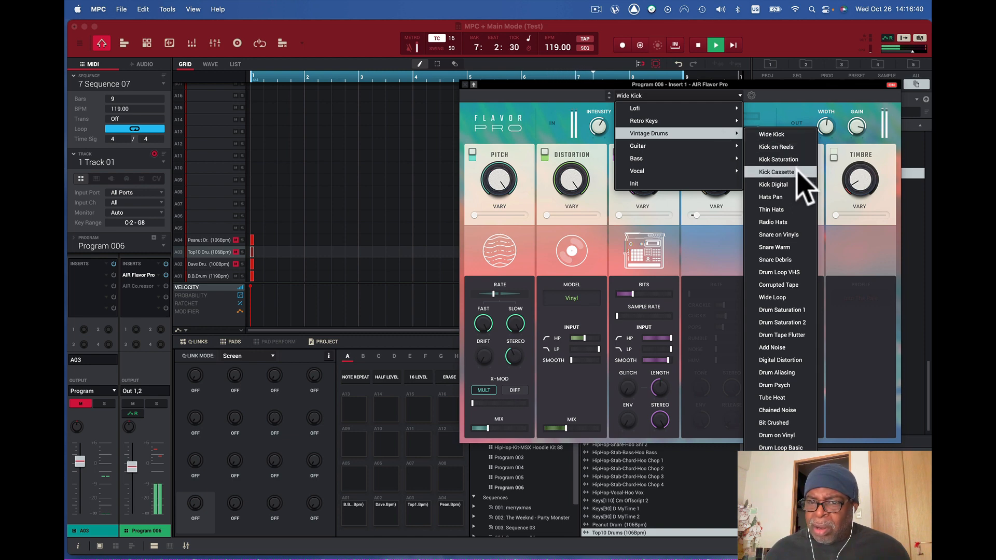
# Audition the Kick Digital and Drum Loop VHS presets, then load Wide Loop
pyautogui.click(773, 184)
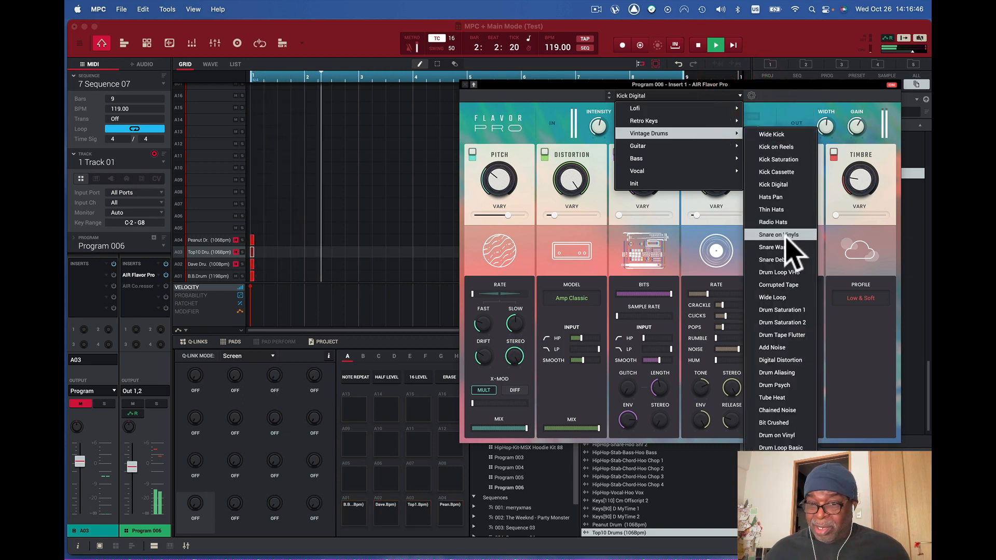
pyautogui.click(774, 272)
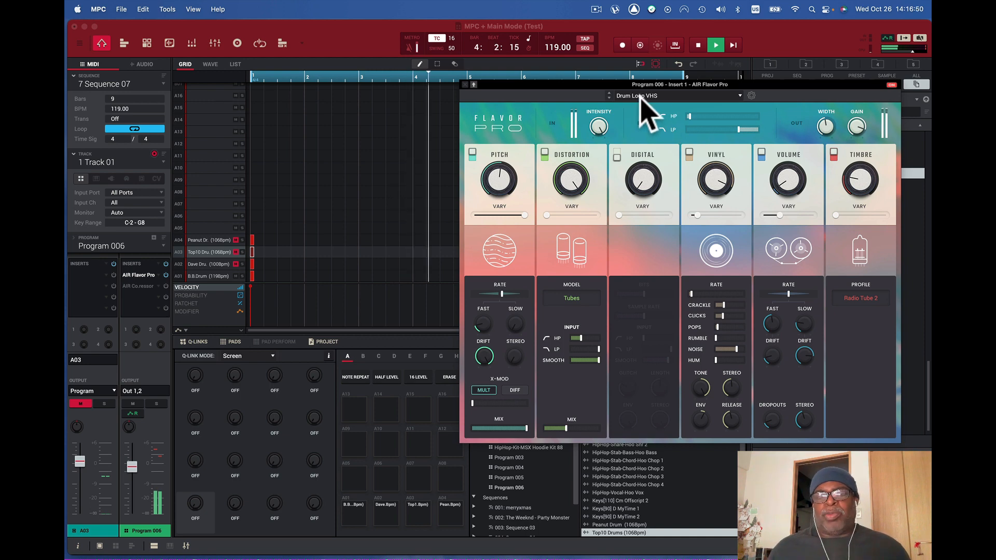
pyautogui.click(738, 96)
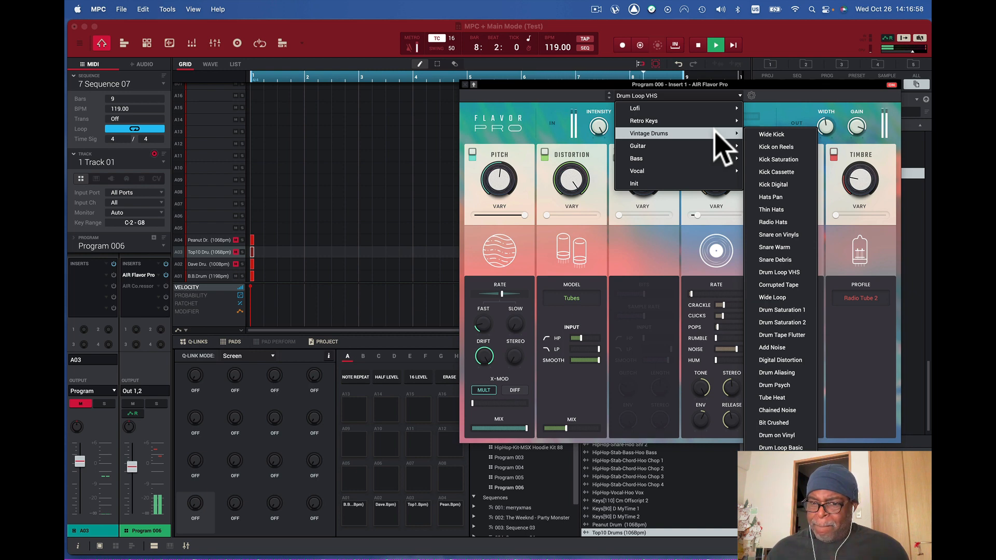
pyautogui.click(772, 297)
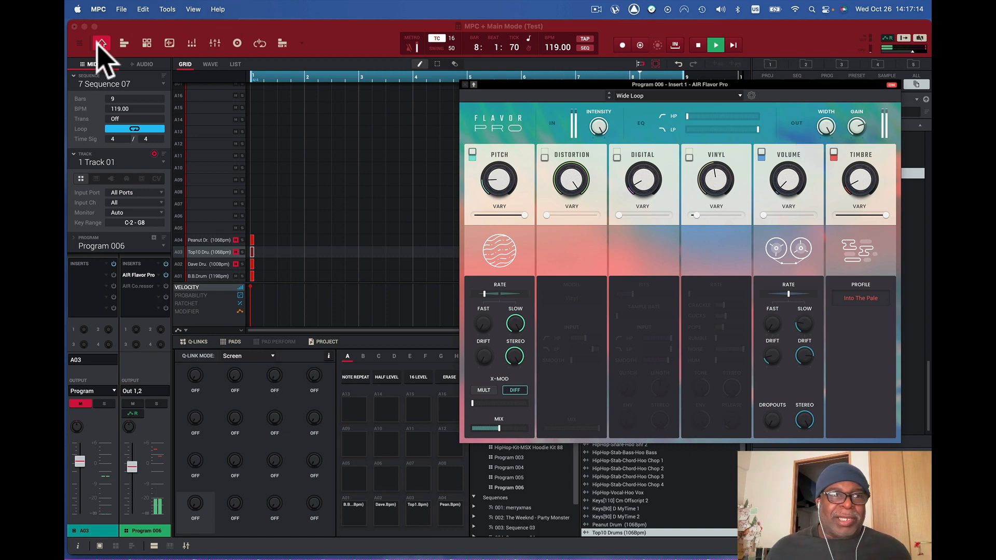
pyautogui.click(170, 42)
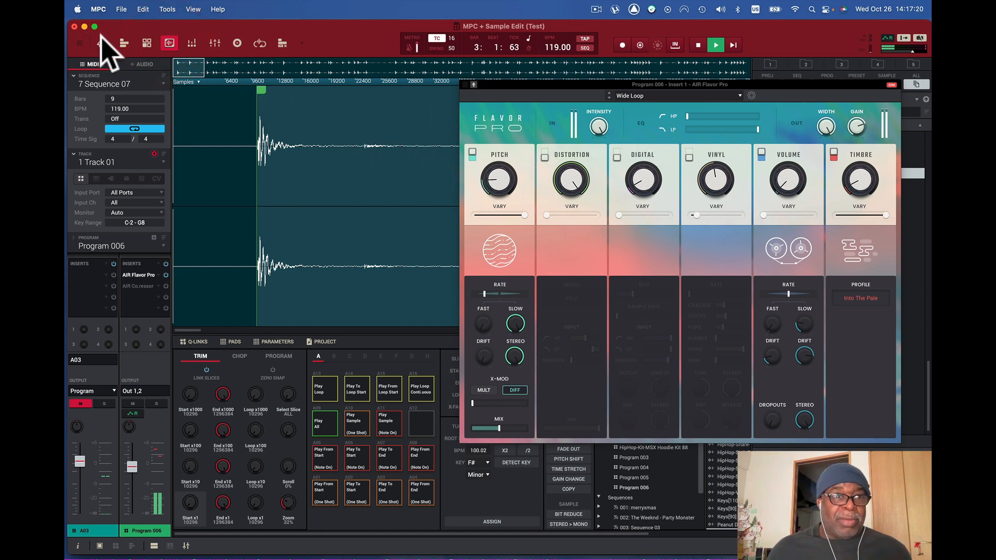
pyautogui.click(80, 43)
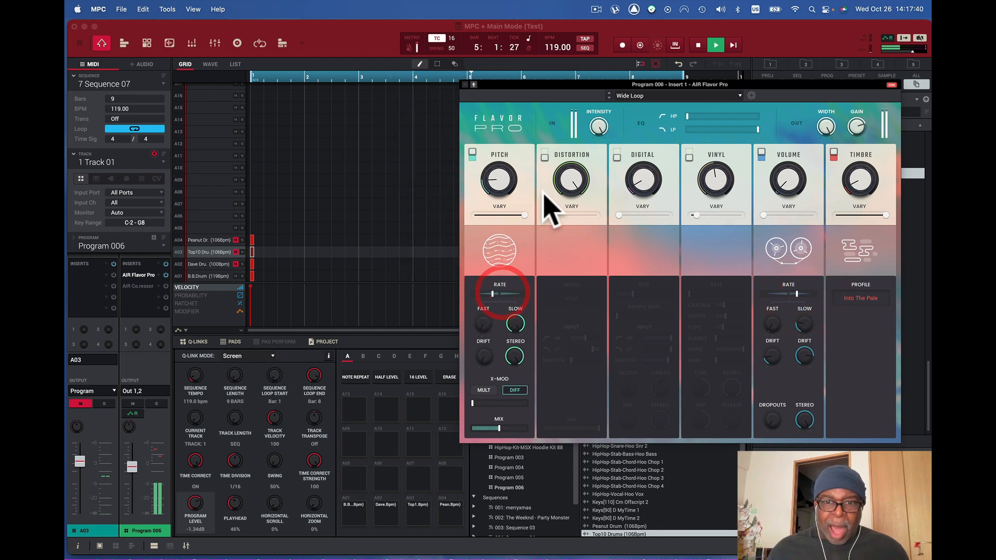
# Nudge the Pitch rate, drop Timbre to about 9% and list the Timbre profiles
pyautogui.click(545, 152)
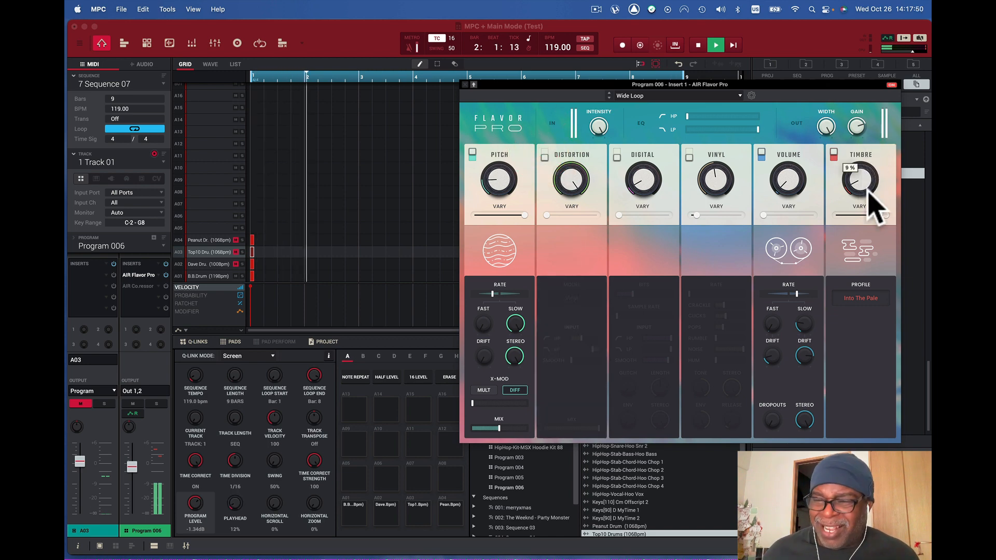
pyautogui.click(859, 298)
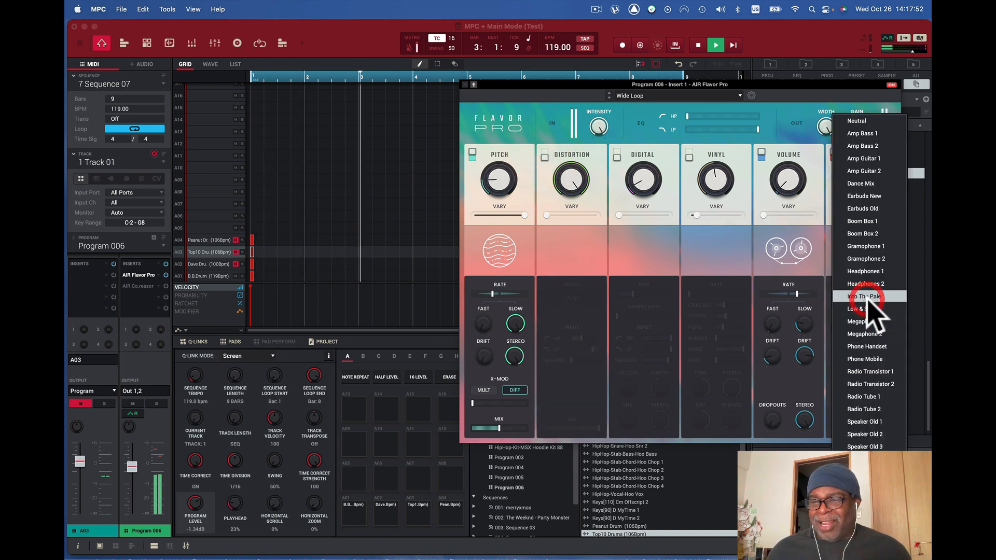